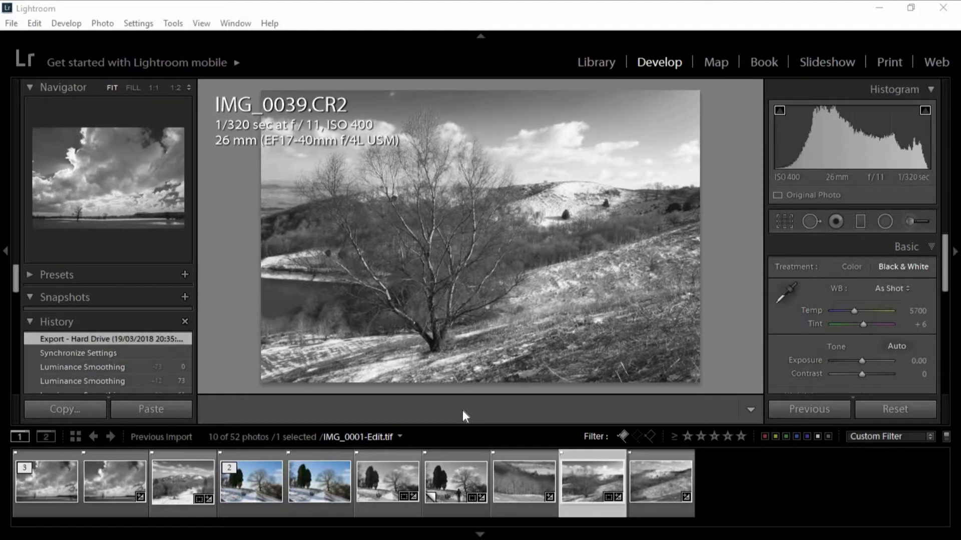
mouse_move(300, 404)
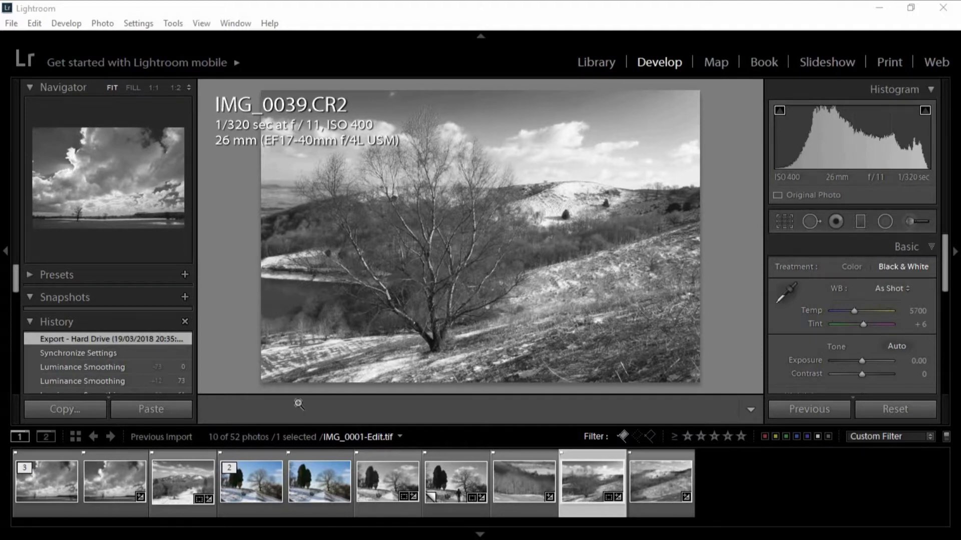
mouse_move(299, 408)
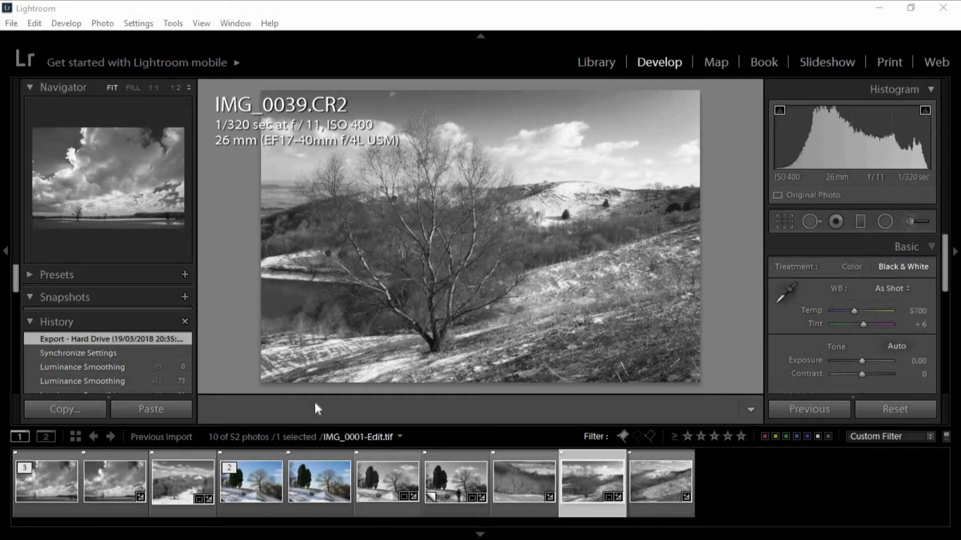
mouse_move(313, 372)
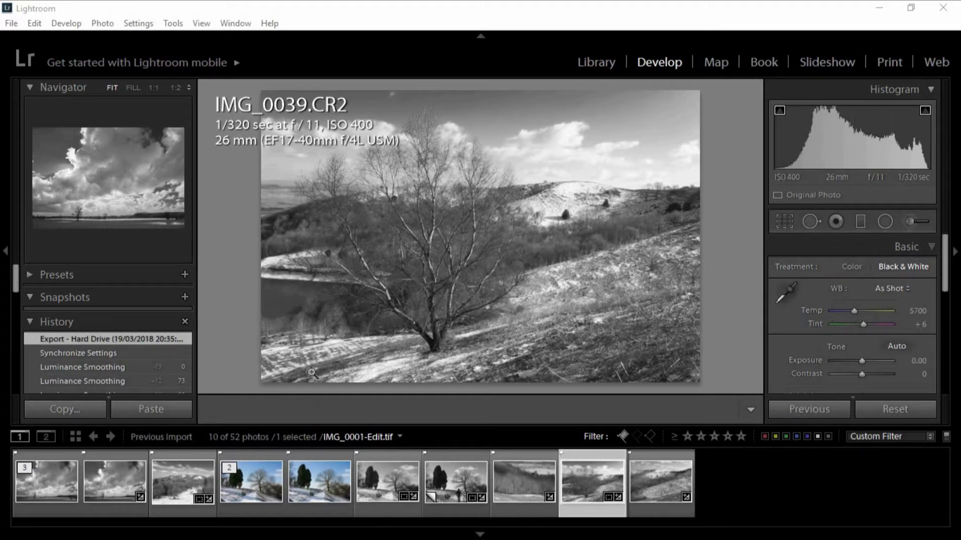
mouse_move(301, 467)
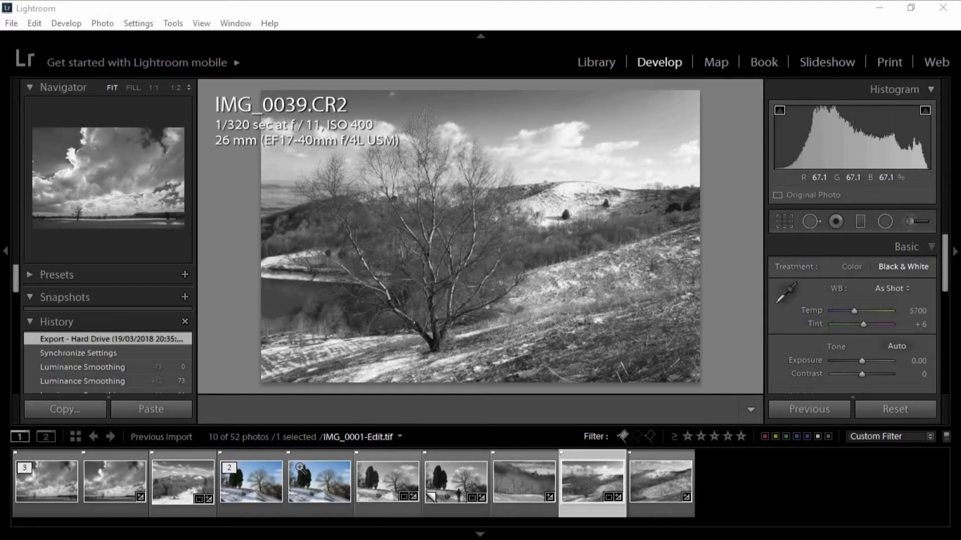
Step: Select IMG_0011.CR2 in the filmstrip and set its Treatment to Black & White
left_click(318, 482)
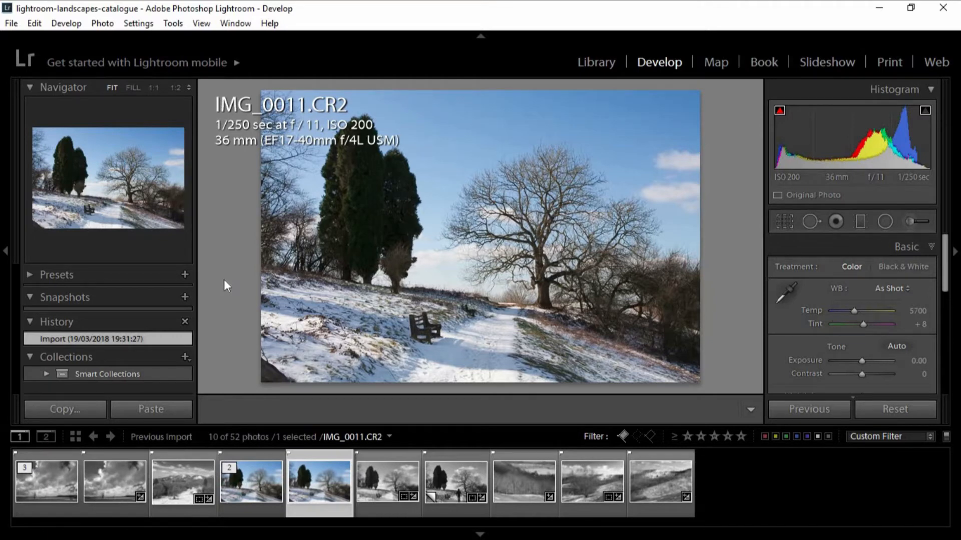
mouse_move(228, 280)
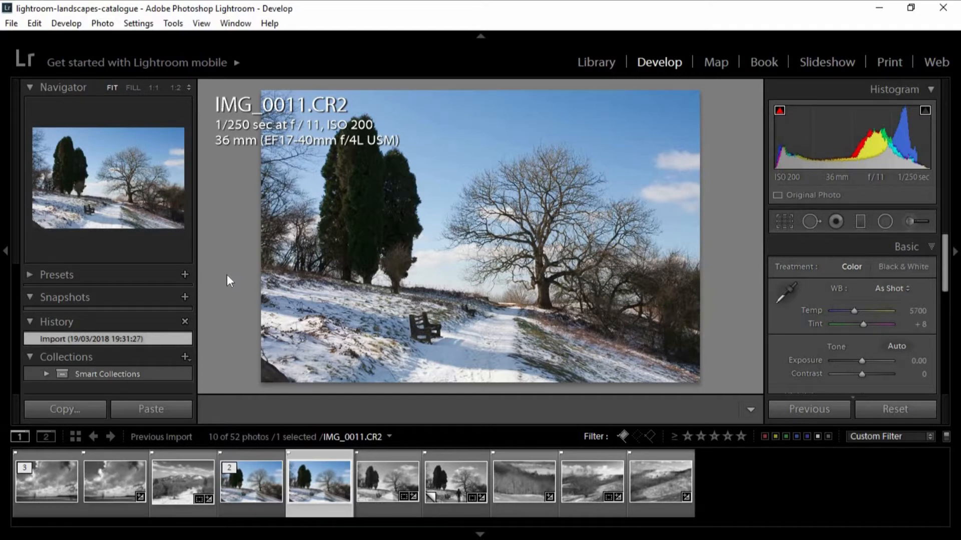
mouse_move(901, 266)
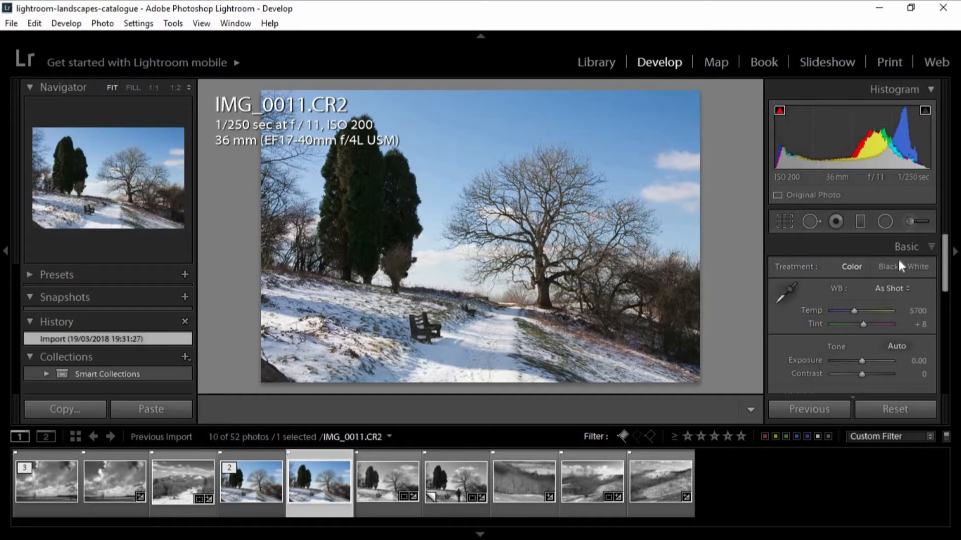
left_click(917, 266)
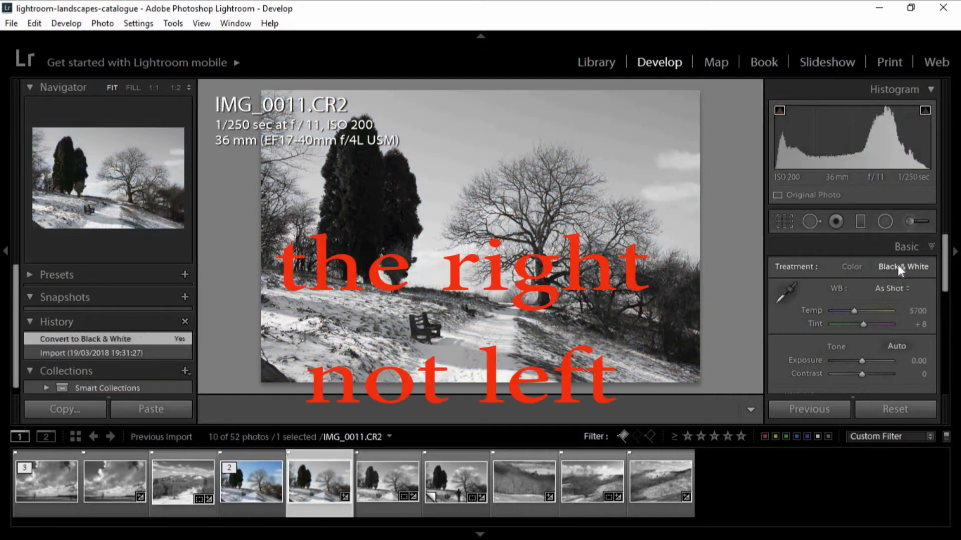
mouse_move(756, 288)
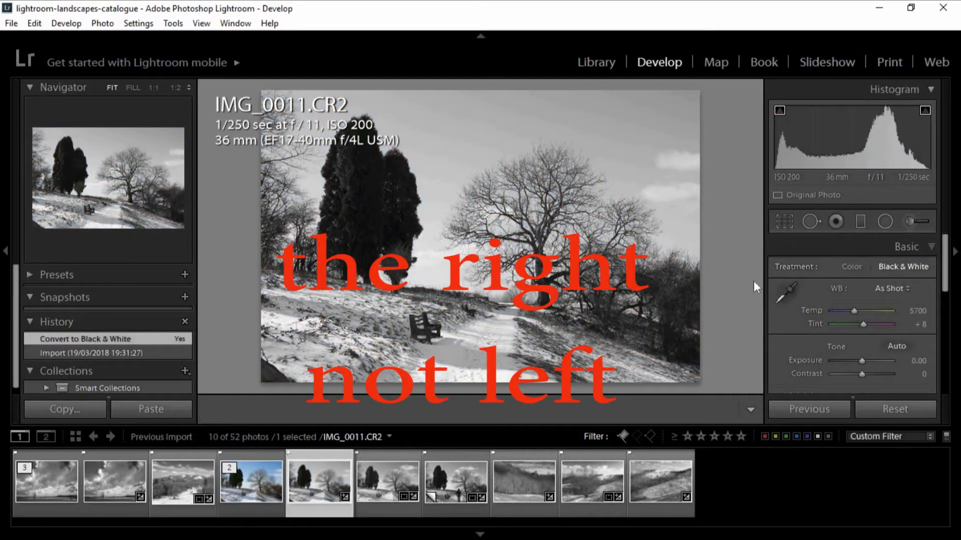
mouse_move(730, 239)
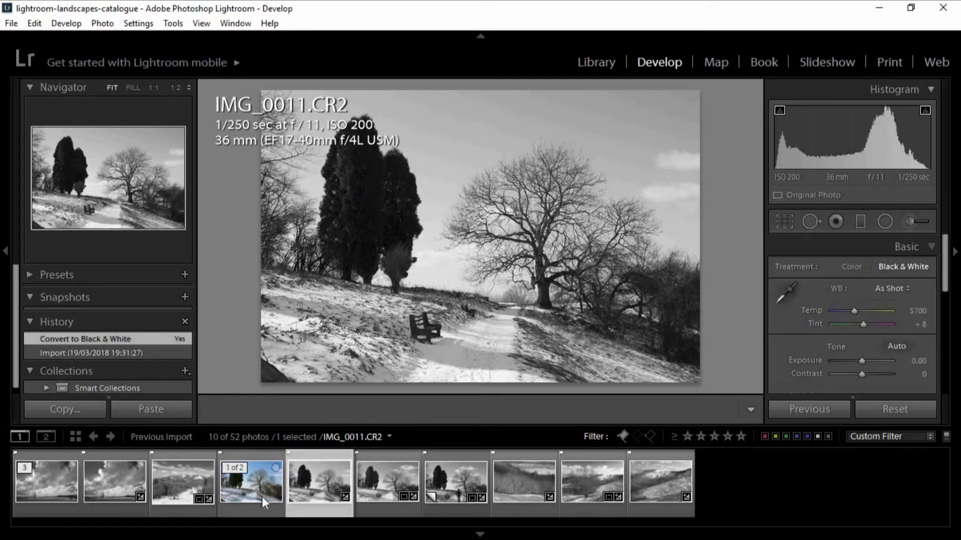
left_click(319, 482)
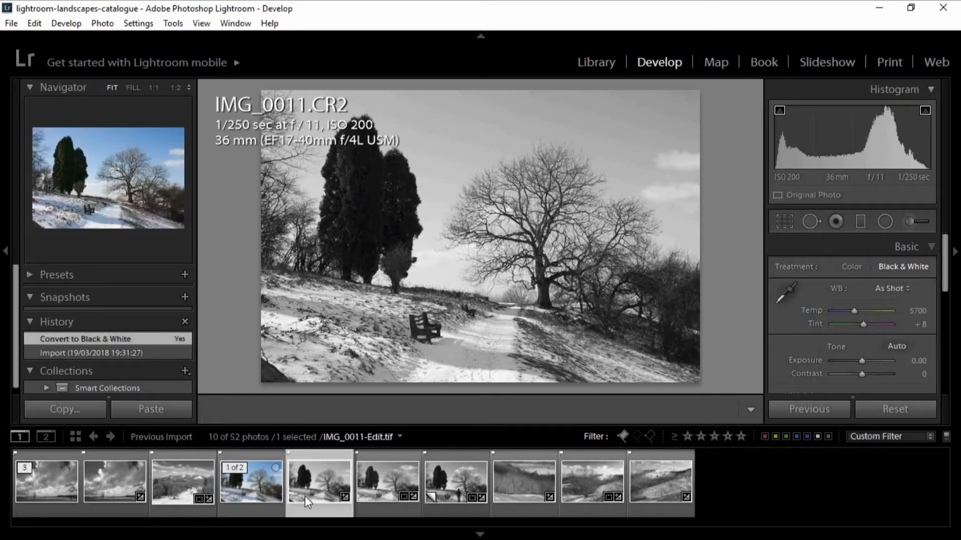
left_click(250, 481)
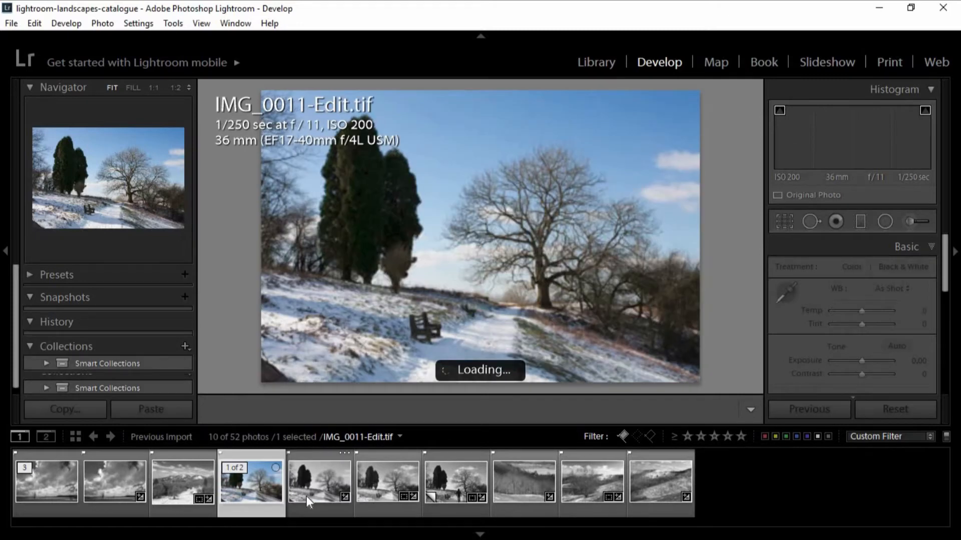
left_click(318, 484)
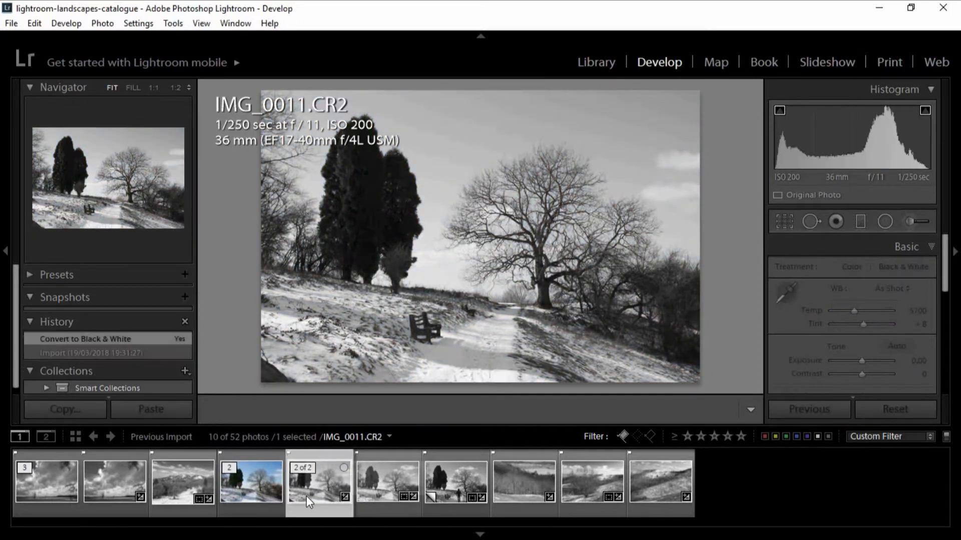
mouse_move(318, 501)
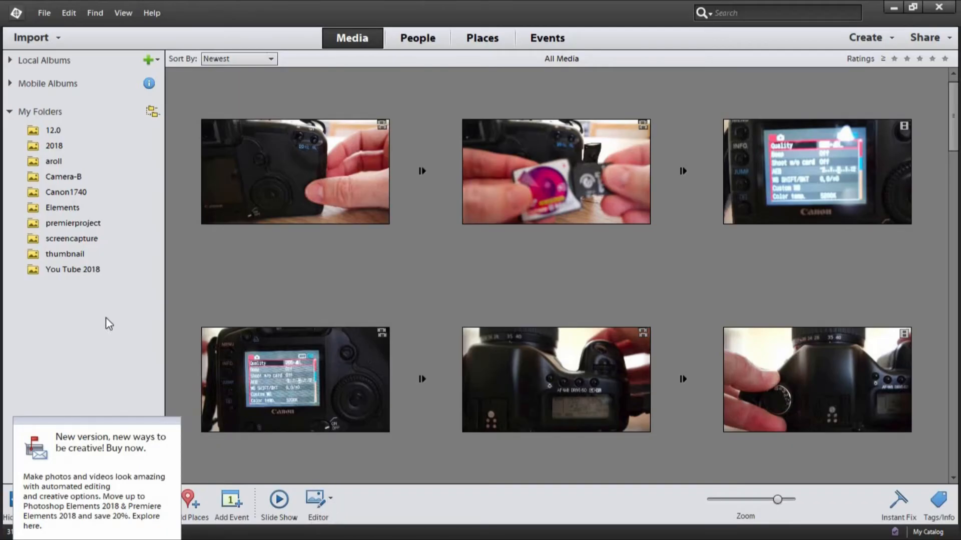
mouse_move(118, 317)
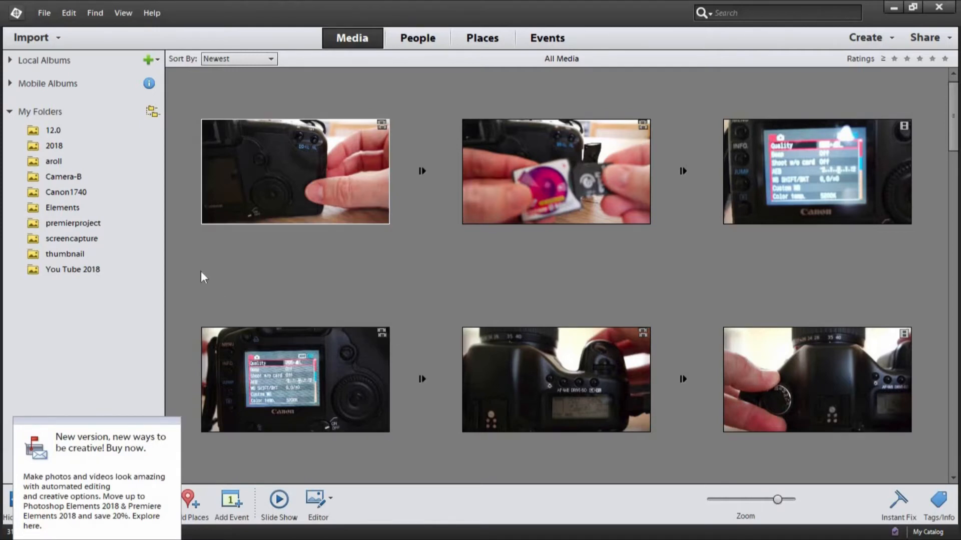
mouse_move(430, 299)
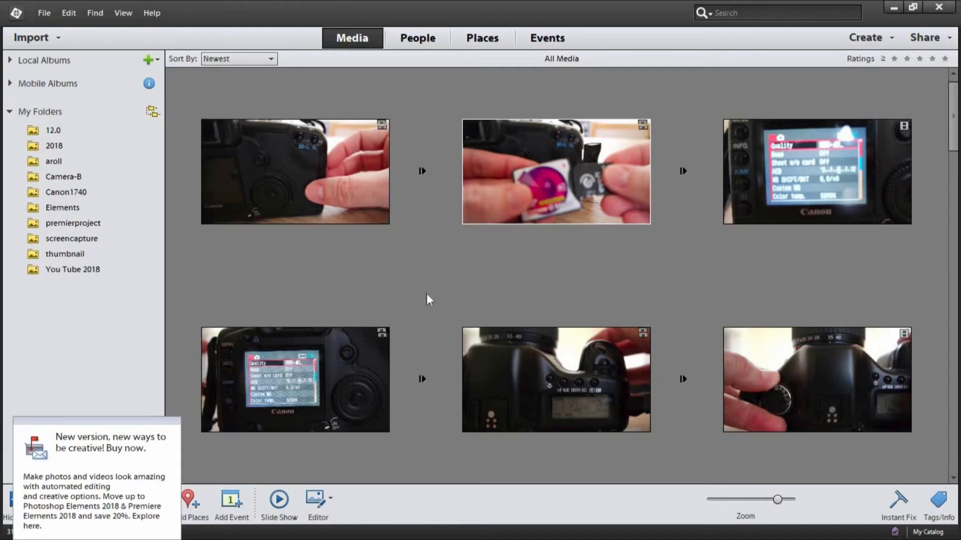
mouse_move(601, 290)
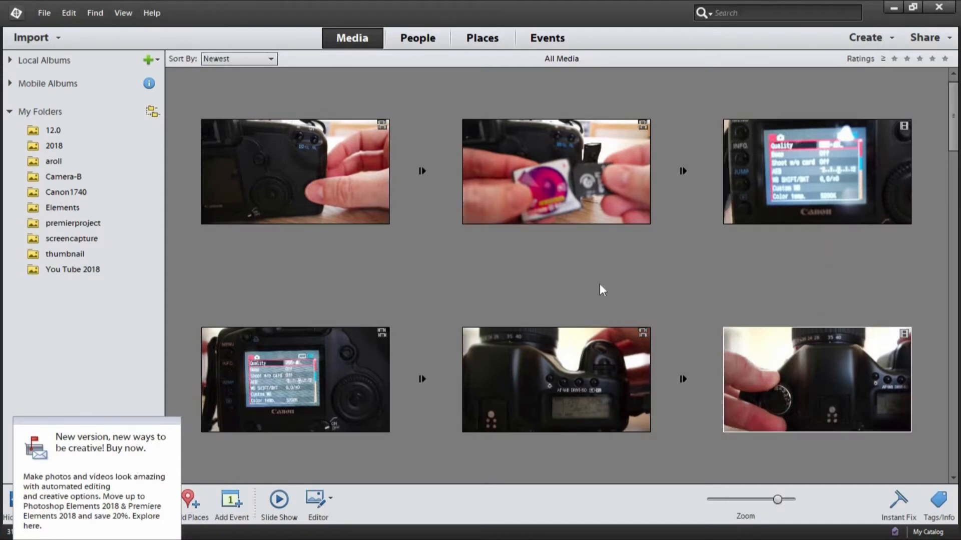
mouse_move(380, 289)
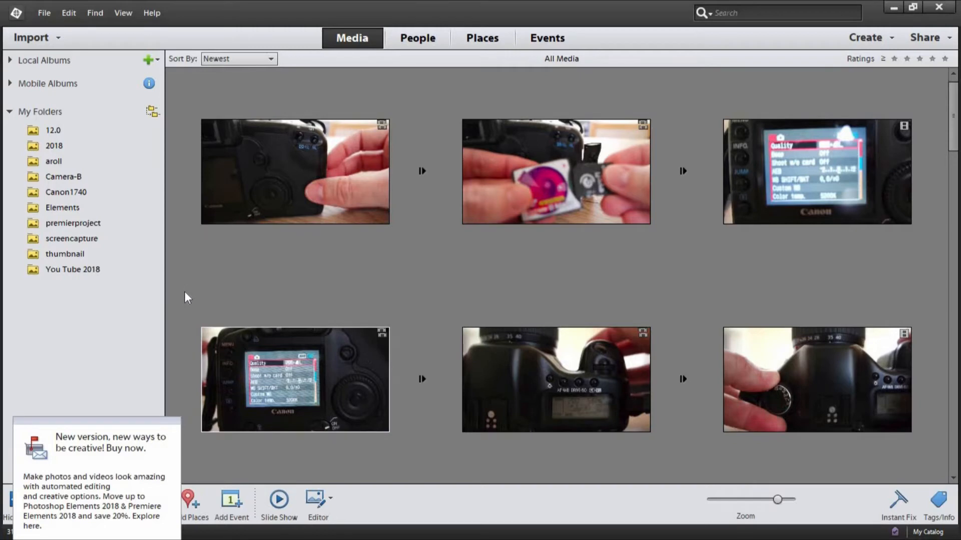
mouse_move(427, 279)
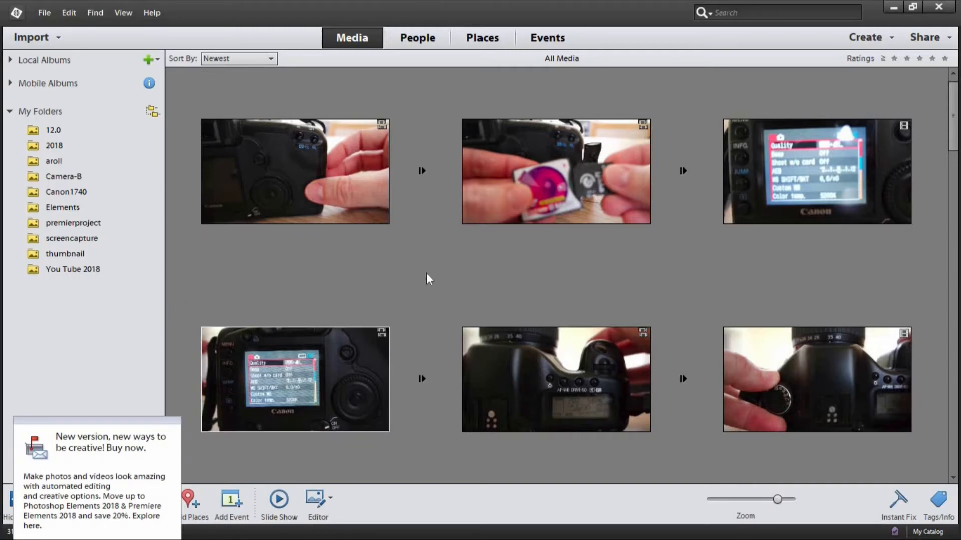
mouse_move(438, 291)
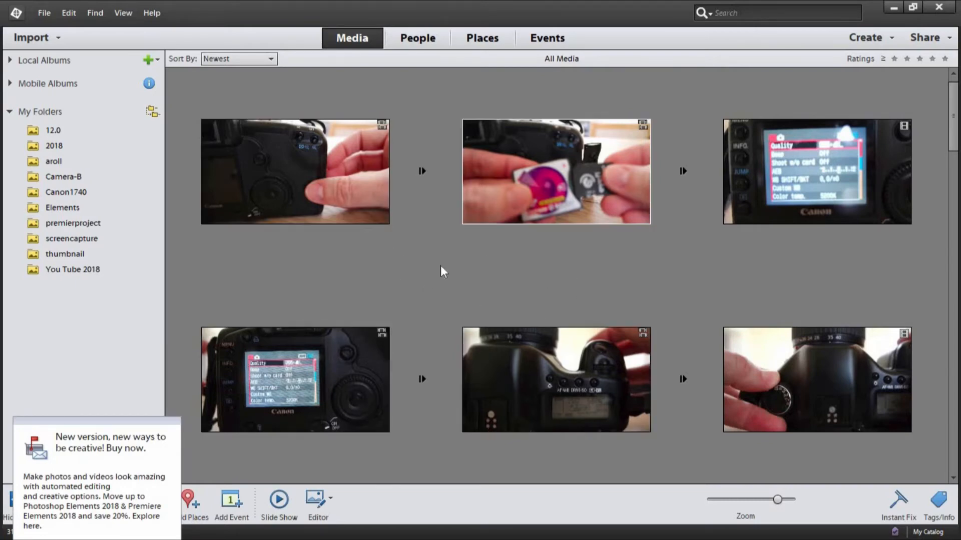
Step: Launch the Photo Editor from the Organizer and maximize it with the IMG_0011-Edit composite open
left_click(332, 505)
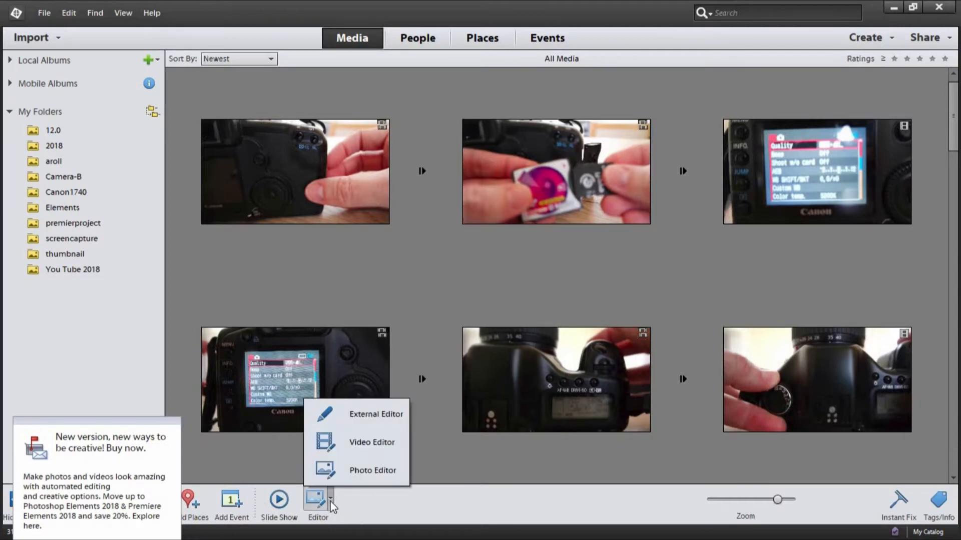
mouse_move(372, 470)
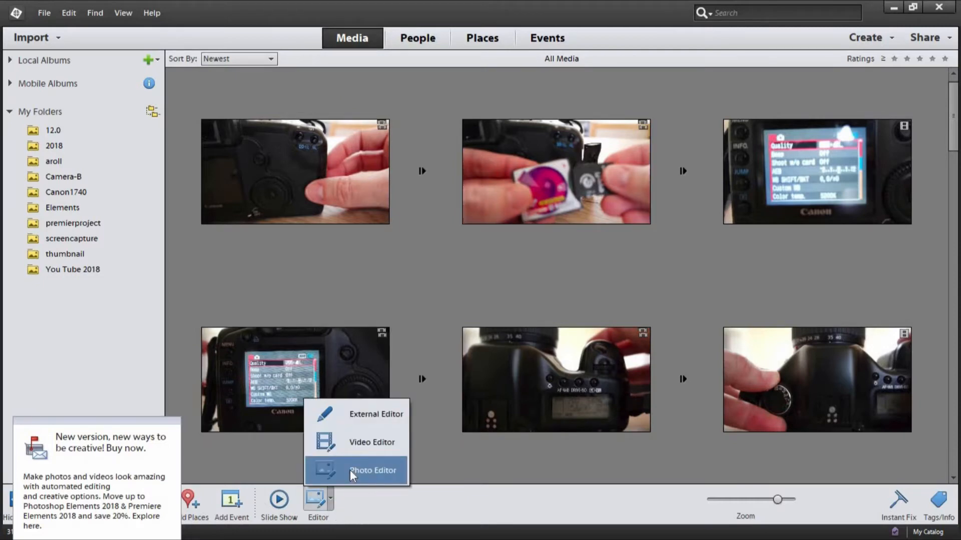
left_click(372, 470)
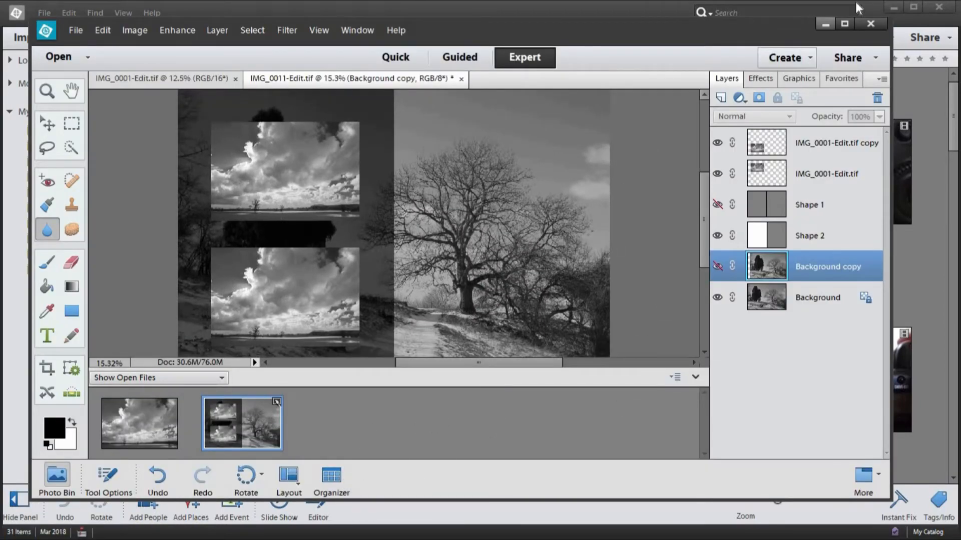
left_click(844, 23)
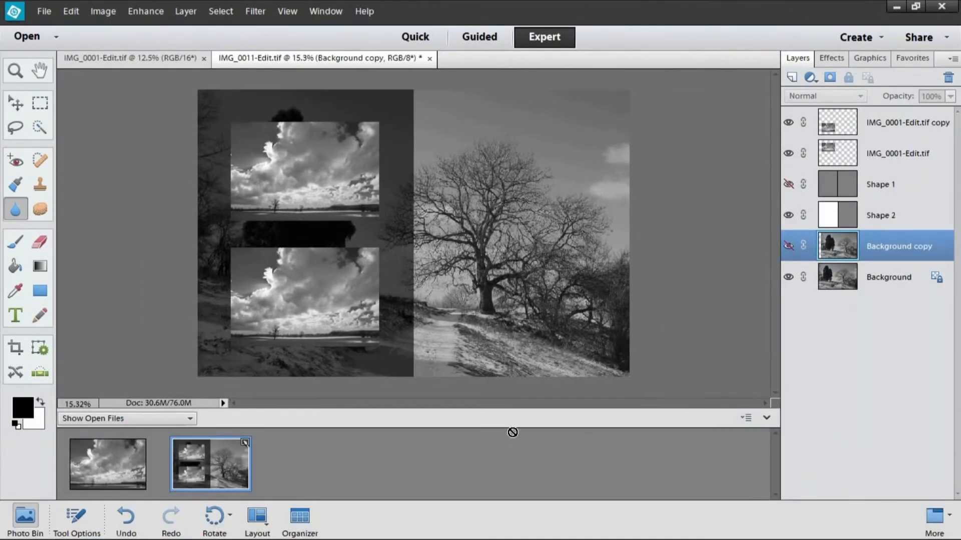
mouse_move(39, 454)
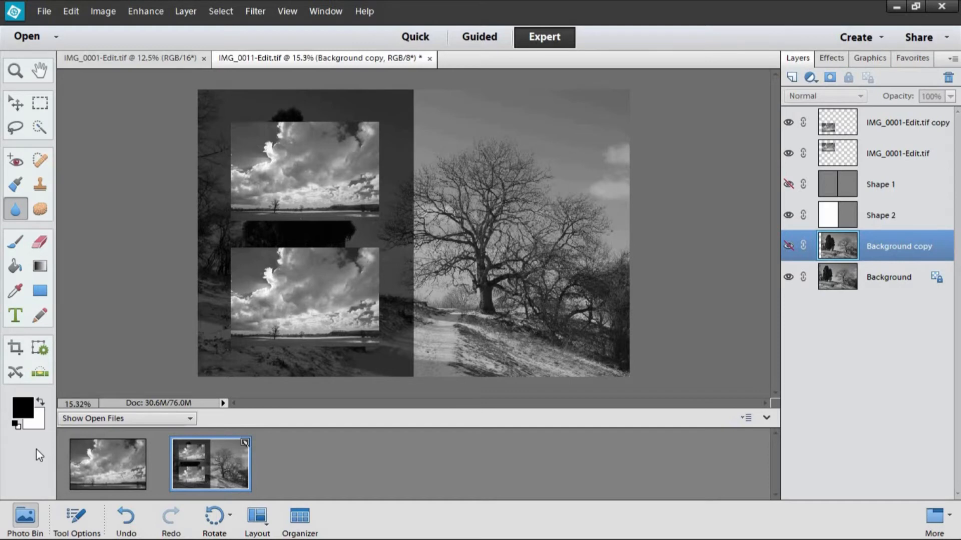
mouse_move(32, 475)
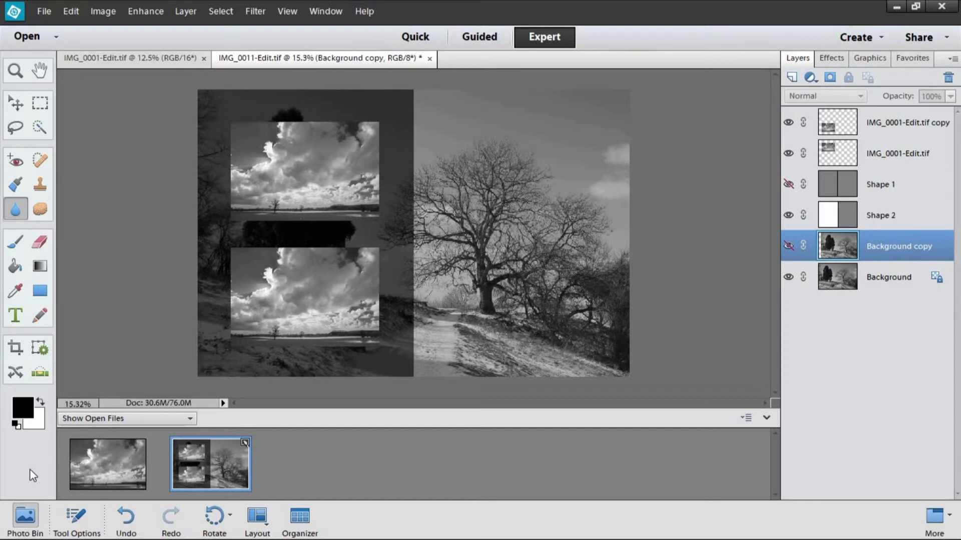
Step: Toggle the Photo Bin and drop the IMG_0001 cloud photo onto the composite as a new layer
left_click(24, 517)
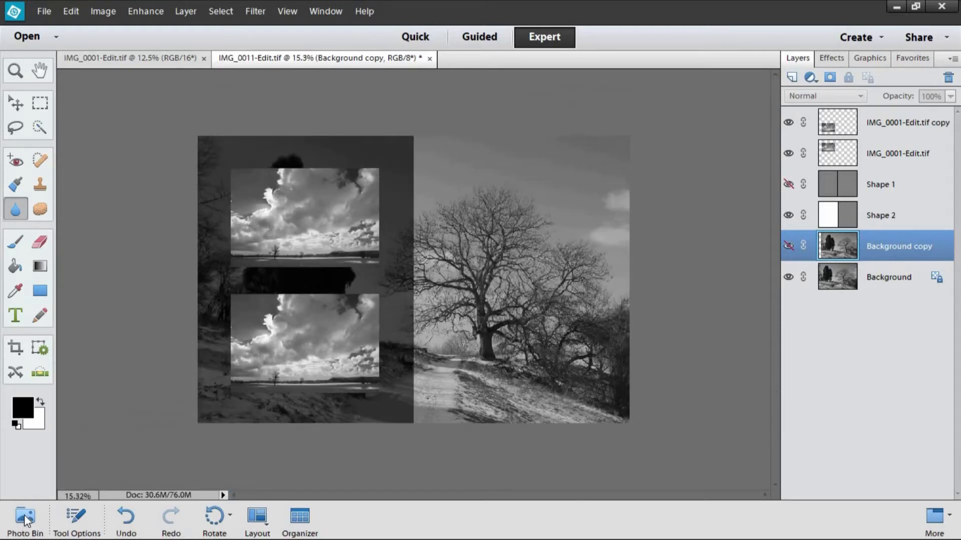
left_click(24, 516)
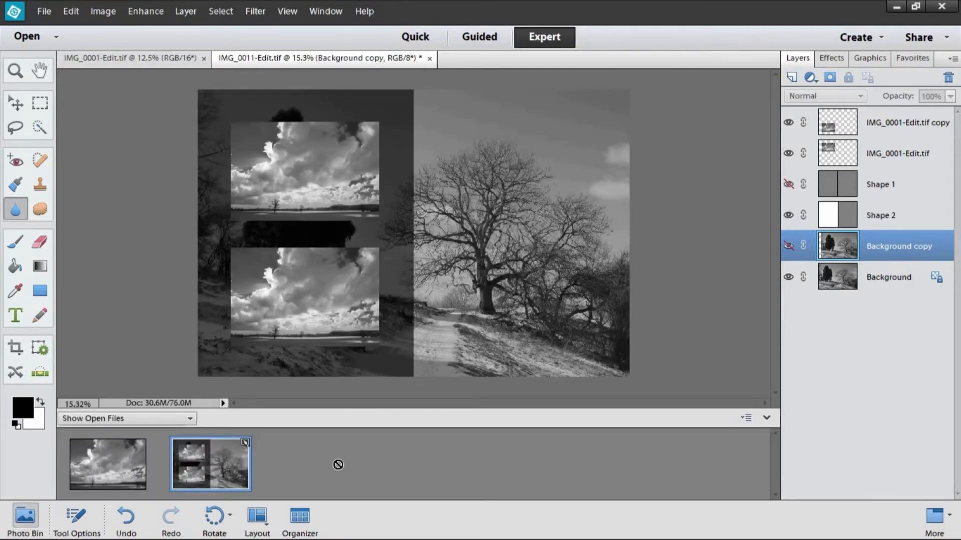
mouse_move(372, 467)
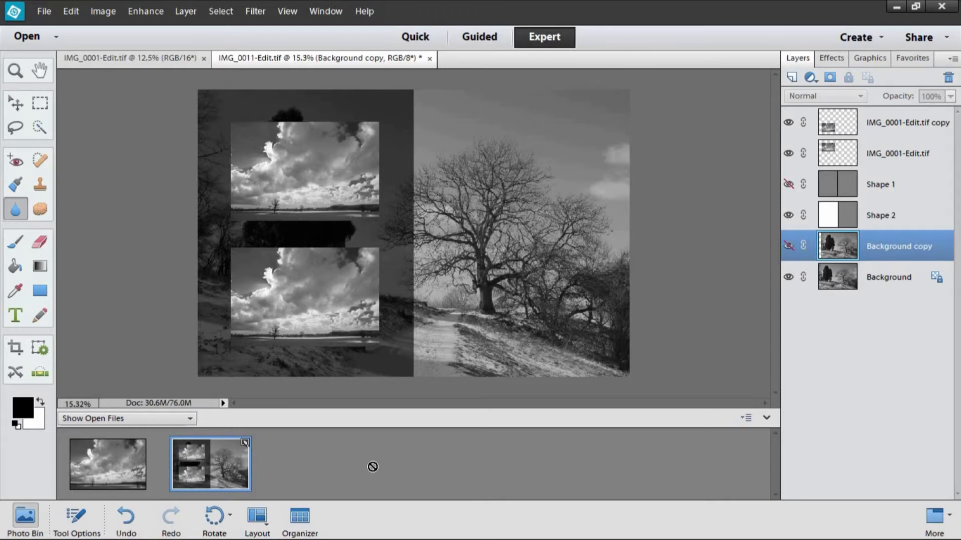
mouse_move(298, 467)
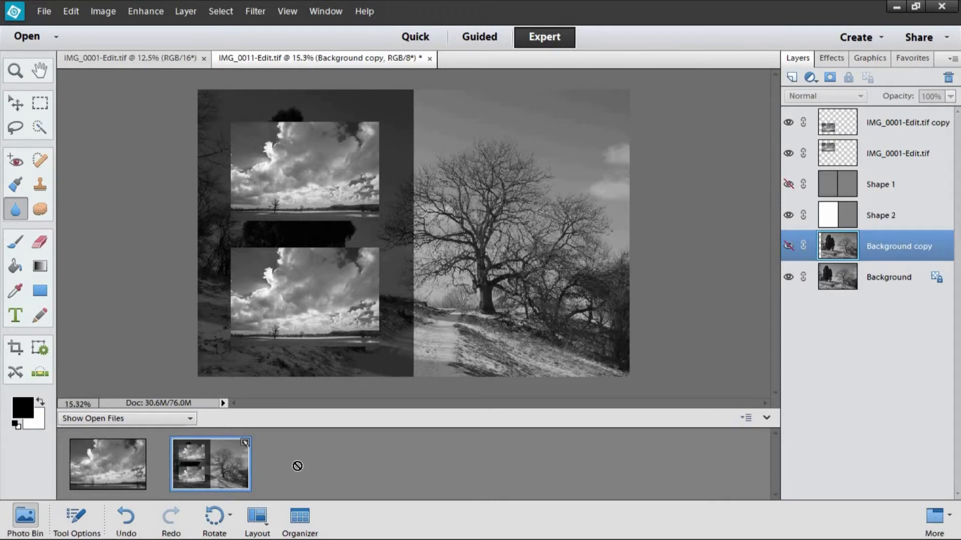
mouse_move(232, 473)
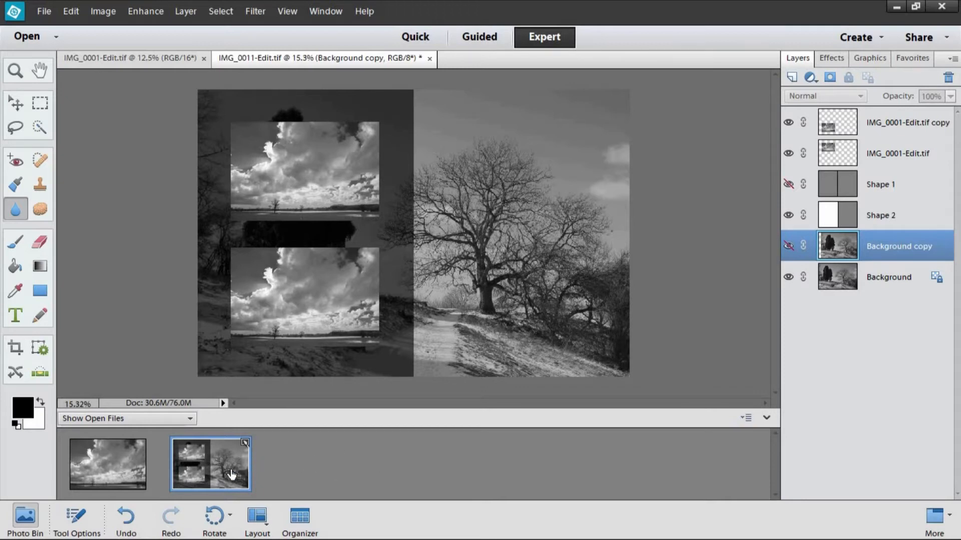
mouse_move(113, 473)
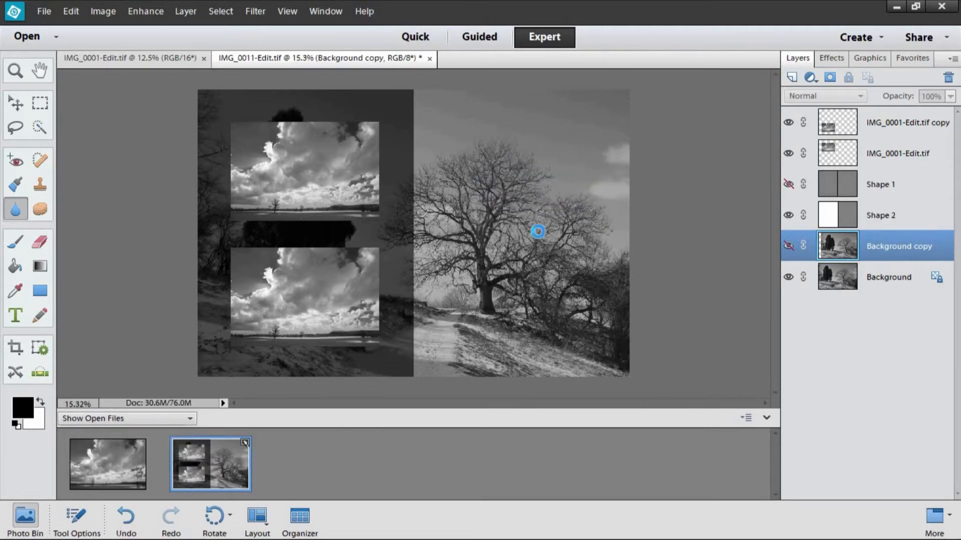
mouse_move(543, 249)
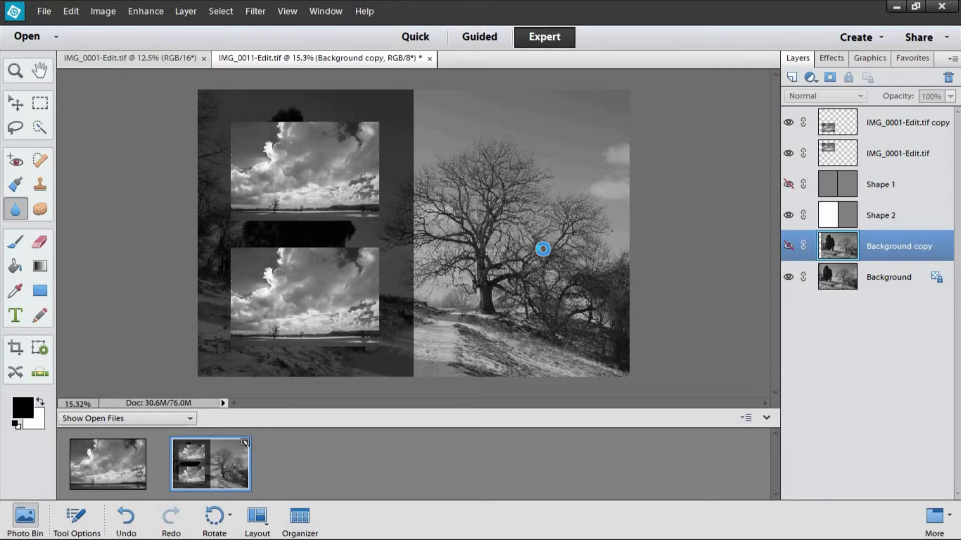
left_click(898, 246)
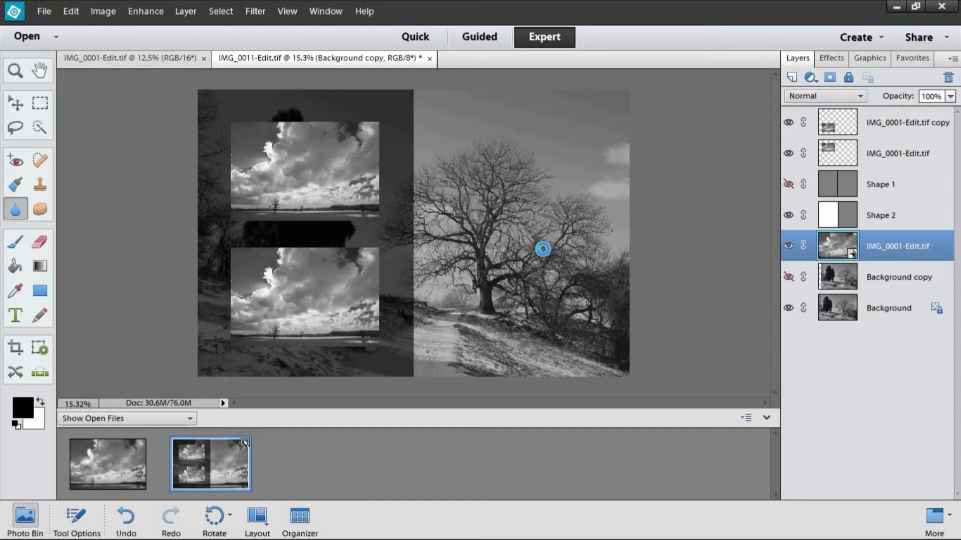
mouse_move(523, 248)
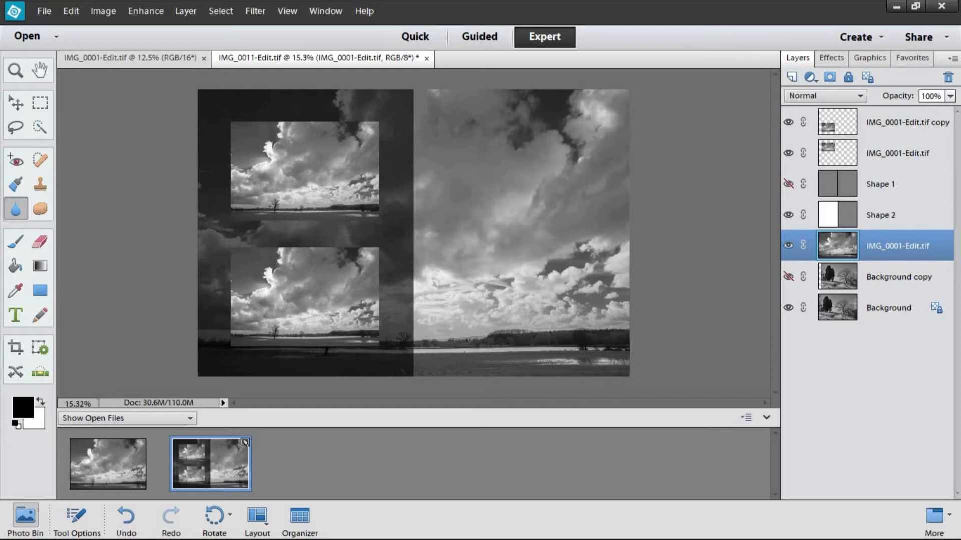
mouse_move(415, 37)
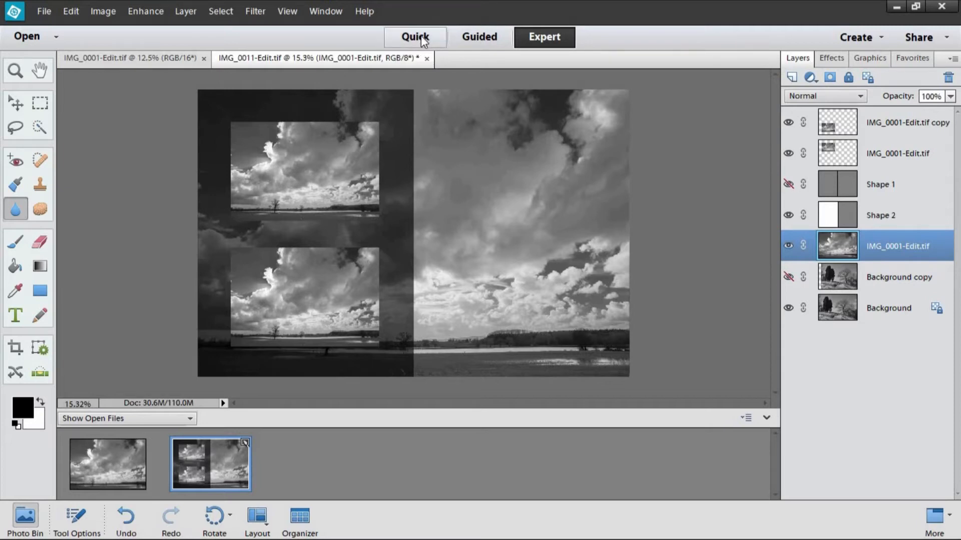
Step: Cycle through Quick and Guided modes and return to Expert mode
left_click(480, 37)
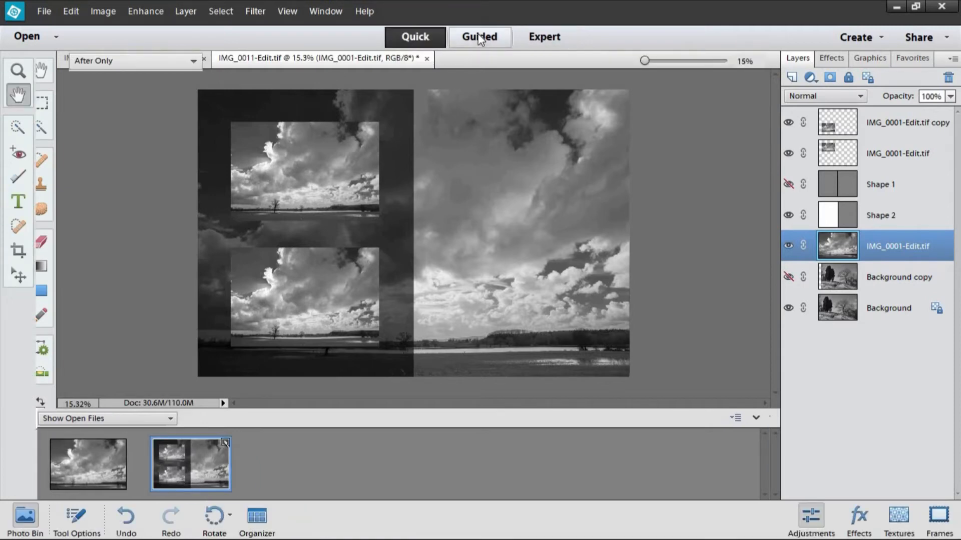
left_click(479, 37)
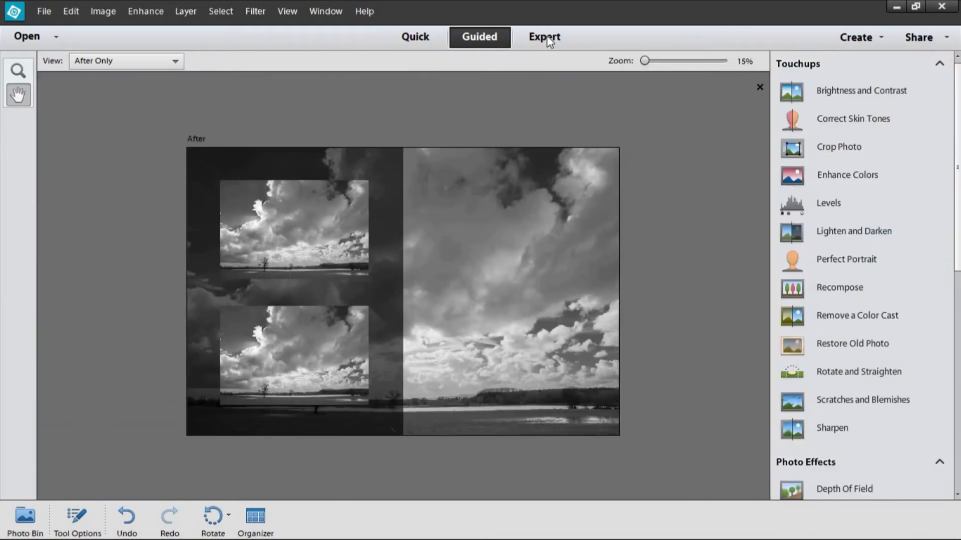
left_click(543, 37)
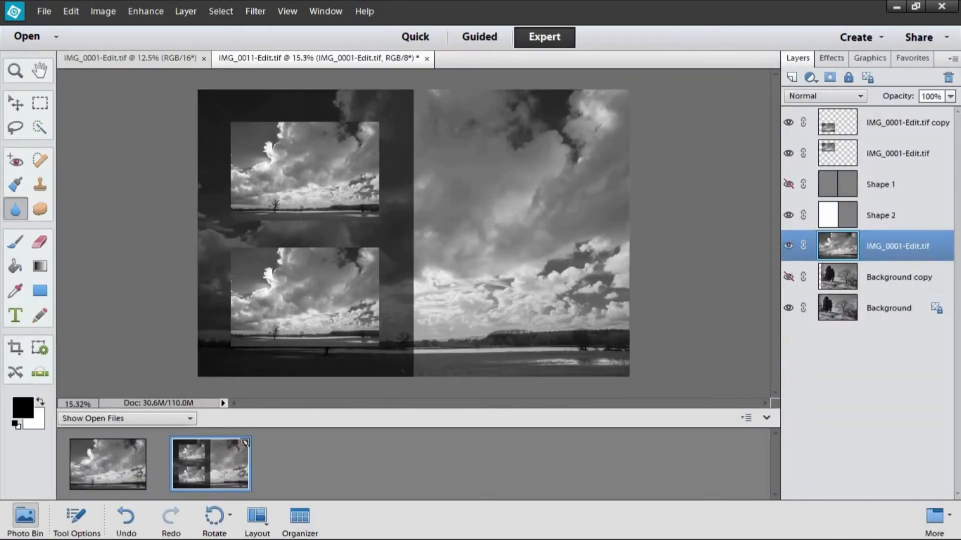
mouse_move(152, 209)
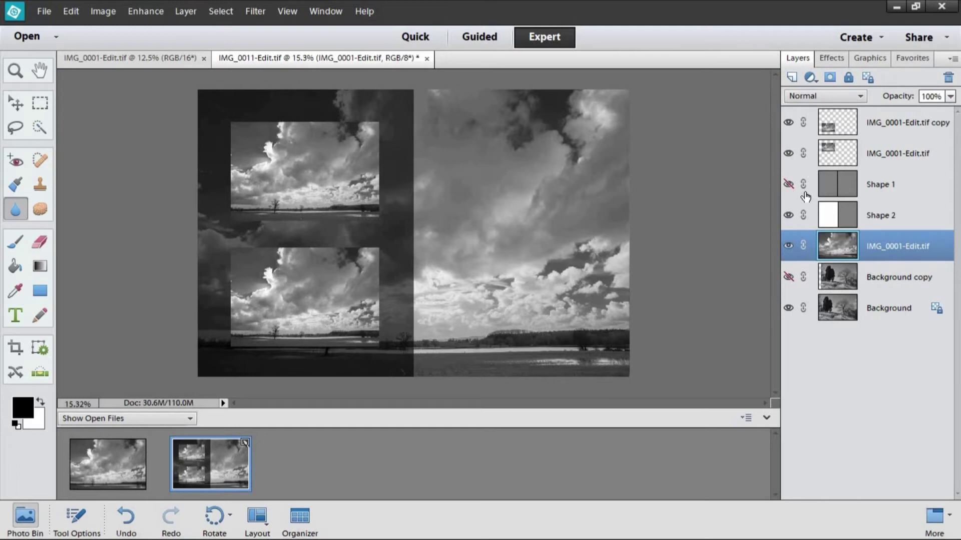
mouse_move(853, 363)
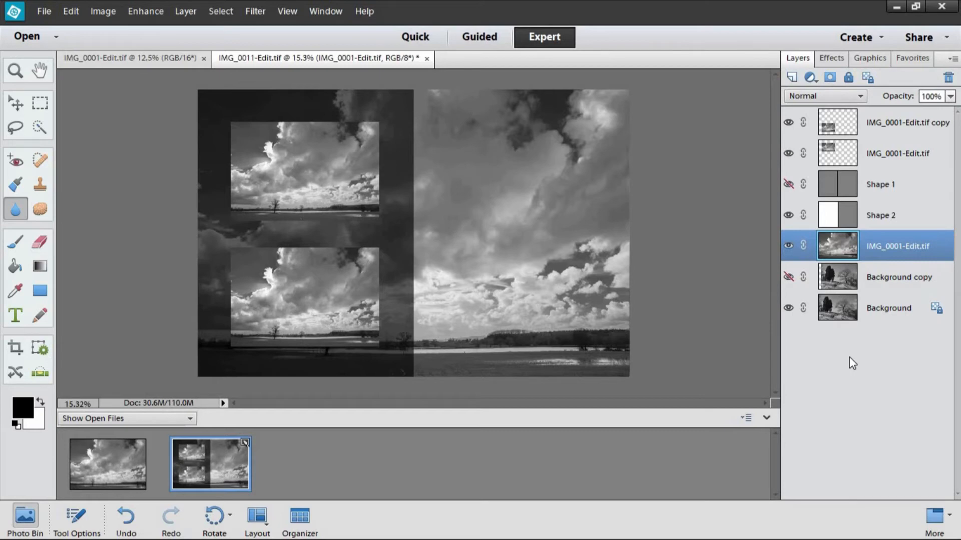
mouse_move(716, 158)
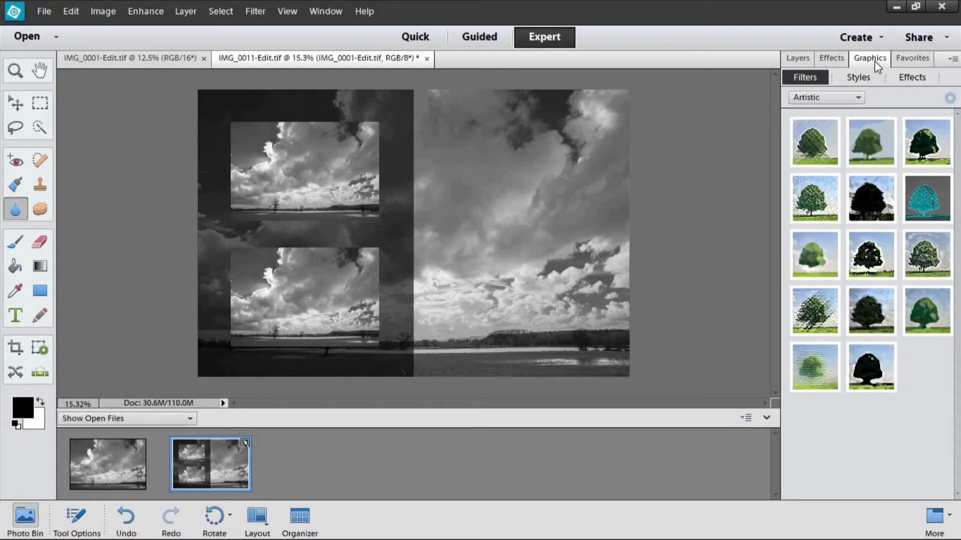
mouse_move(905, 66)
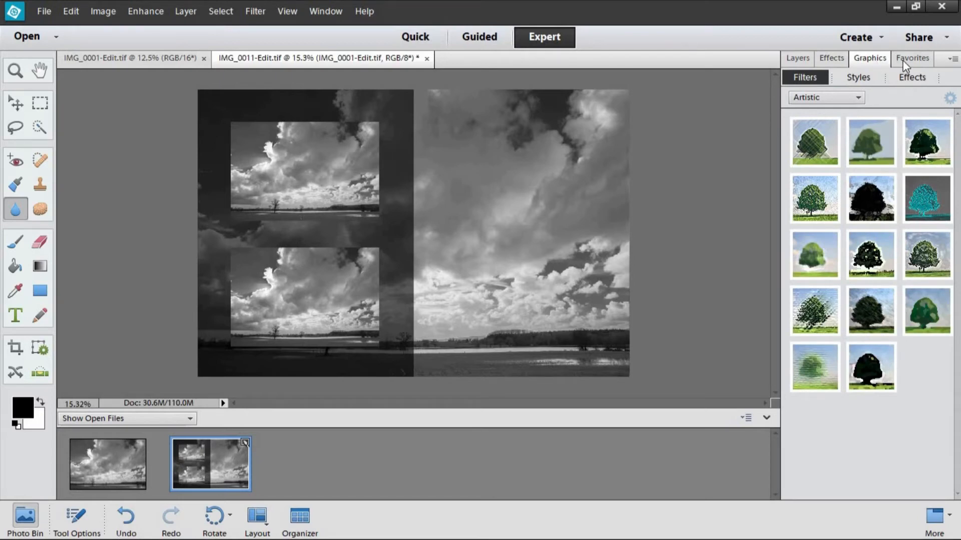
mouse_move(582, 140)
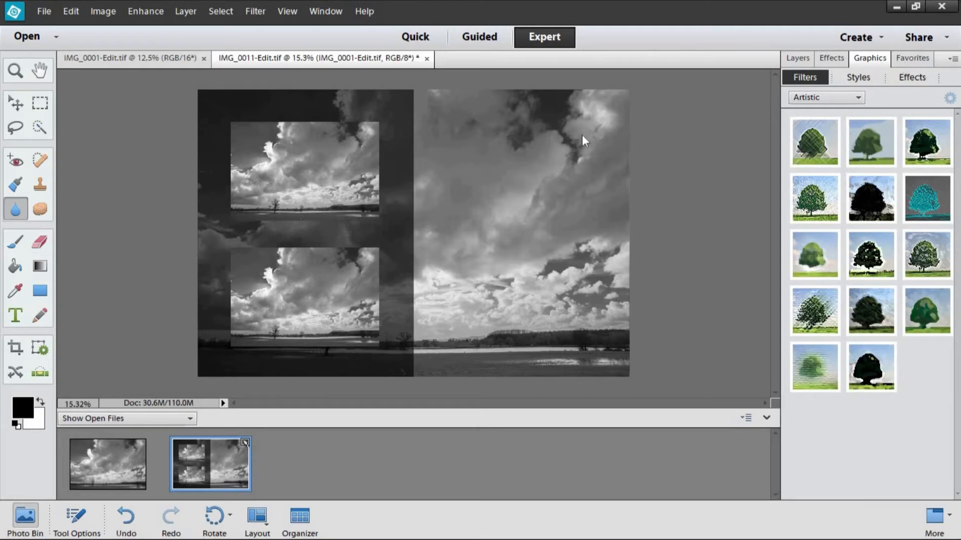
Step: Show the Favorites panel and choose the Lasso tool with a 128 px feather
left_click(913, 58)
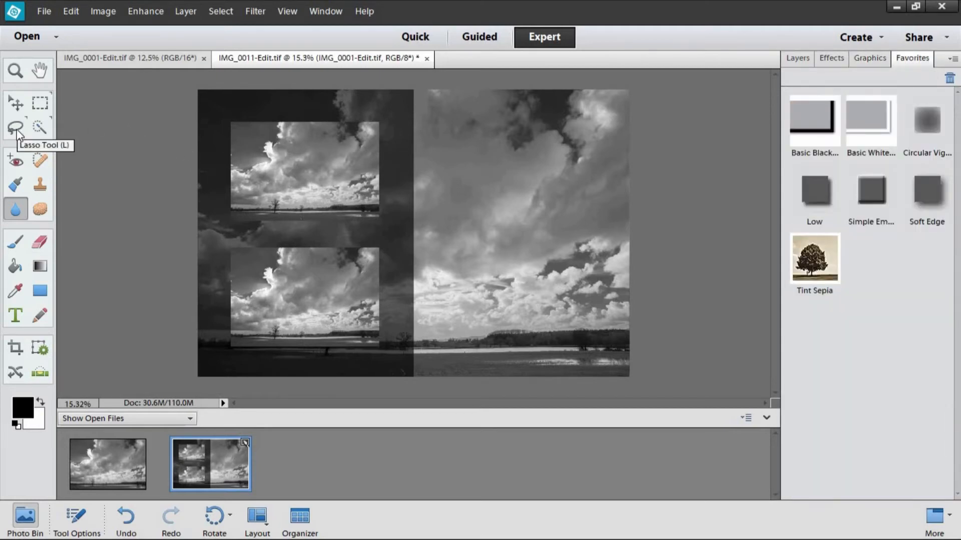
left_click(15, 127)
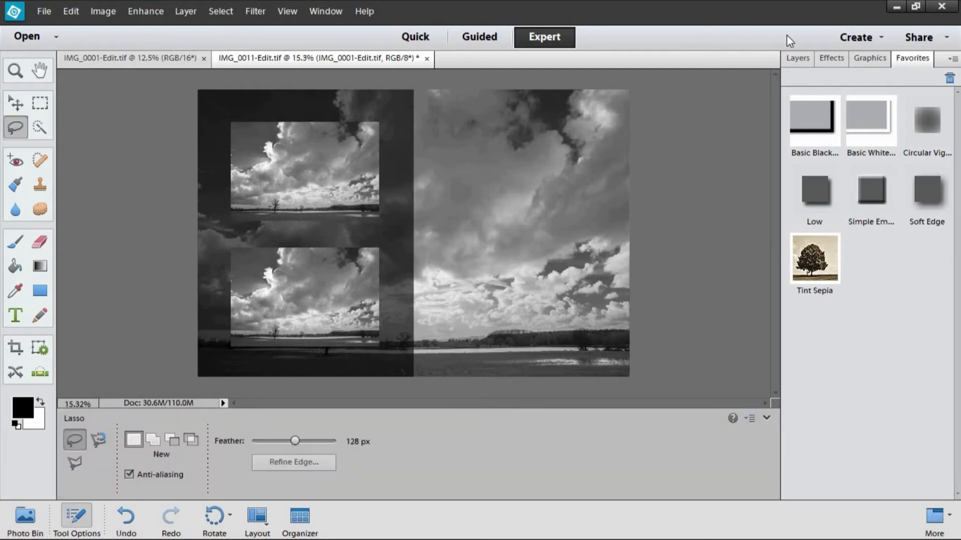
Step: Show the Layers panel and brighten the lassoed sky via Enhance > Adjust Lighting > Brightness/Contrast
left_click(797, 58)
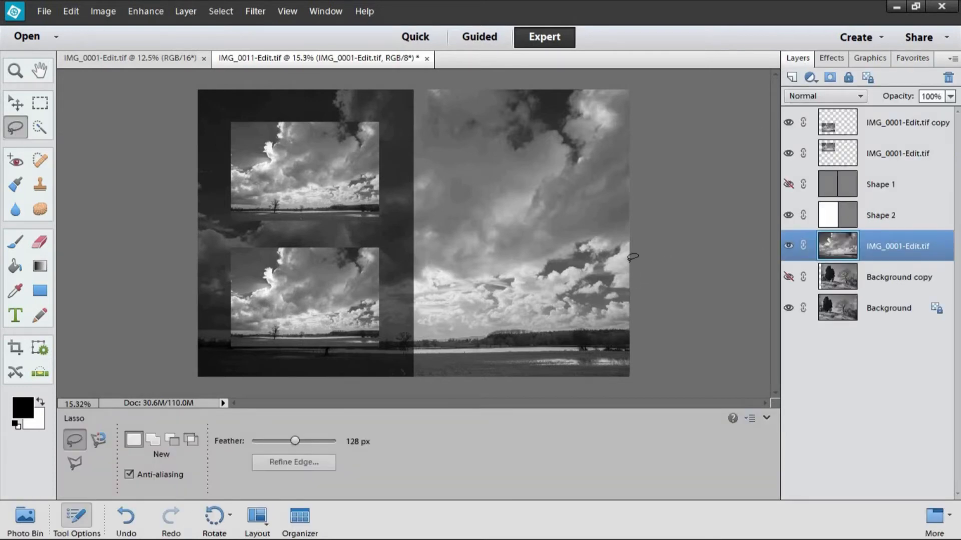
mouse_move(561, 152)
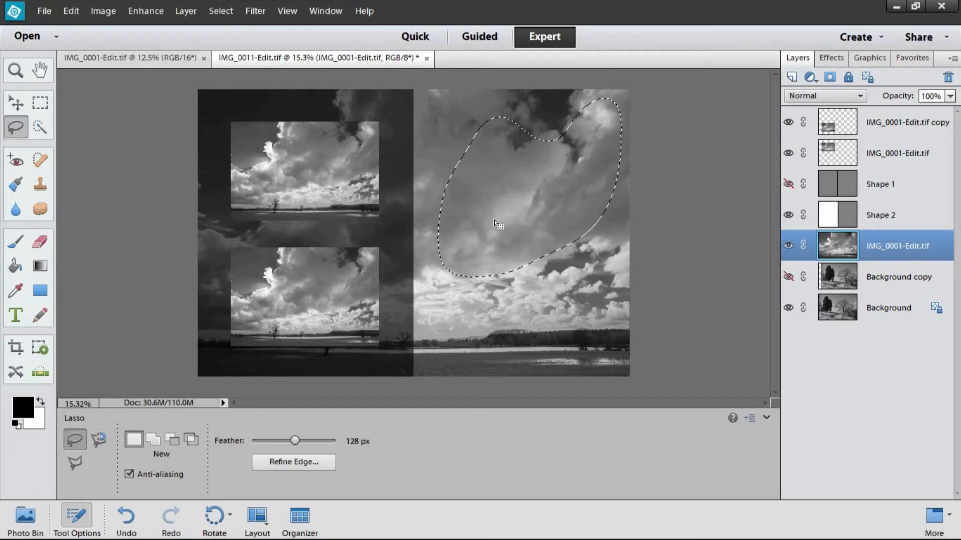
mouse_move(300, 444)
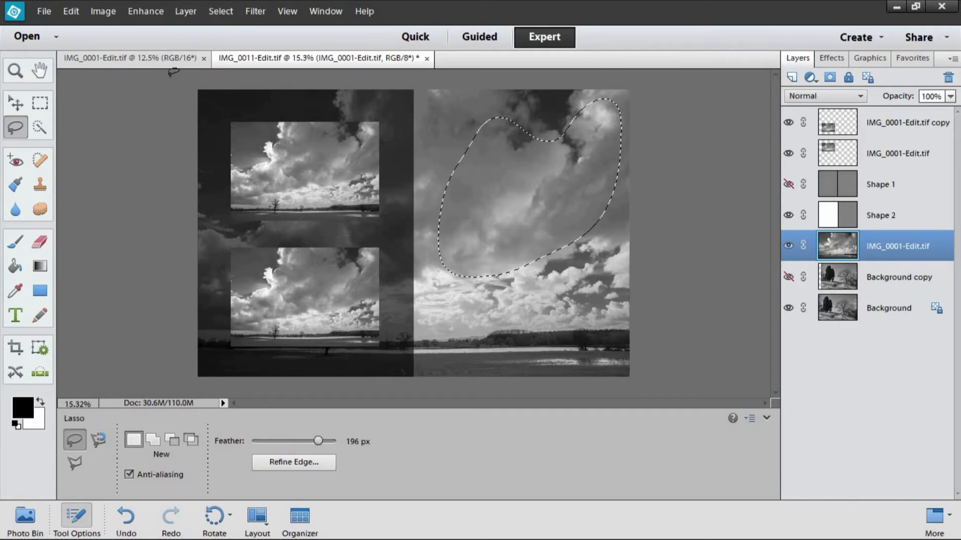
left_click(102, 11)
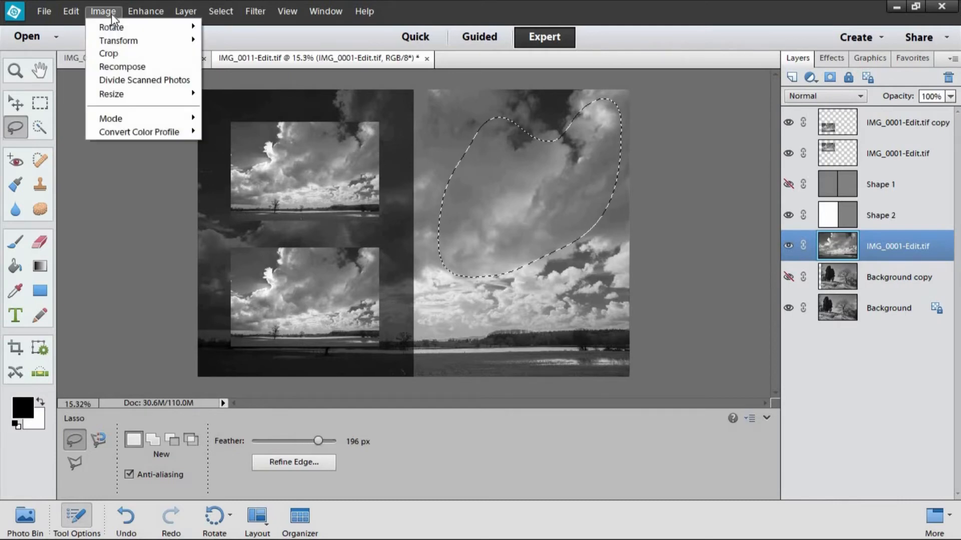
left_click(145, 11)
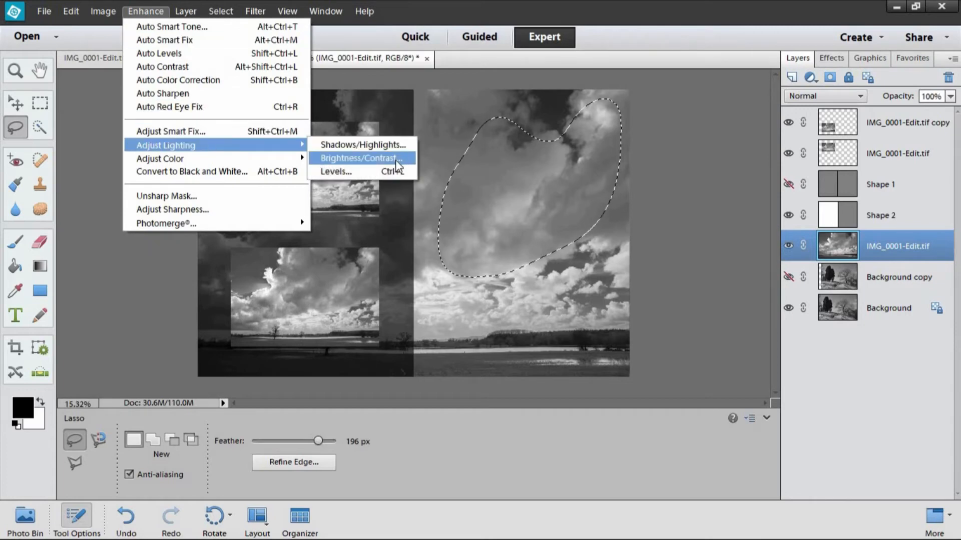
left_click(358, 158)
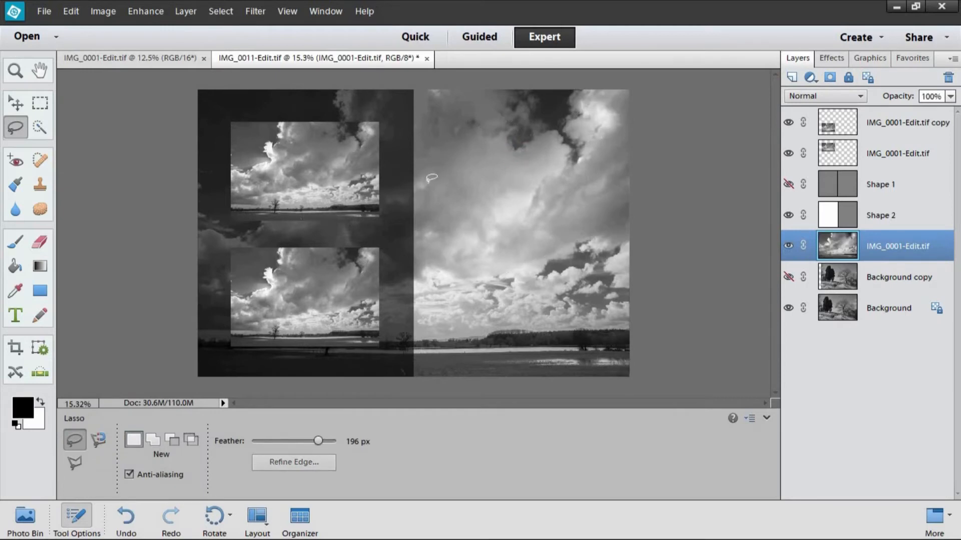
mouse_move(572, 341)
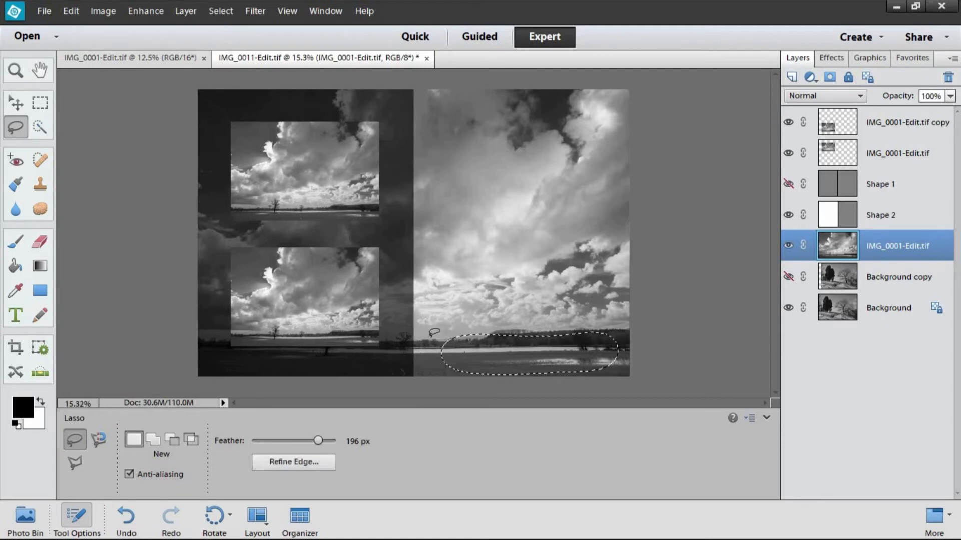
mouse_move(145, 11)
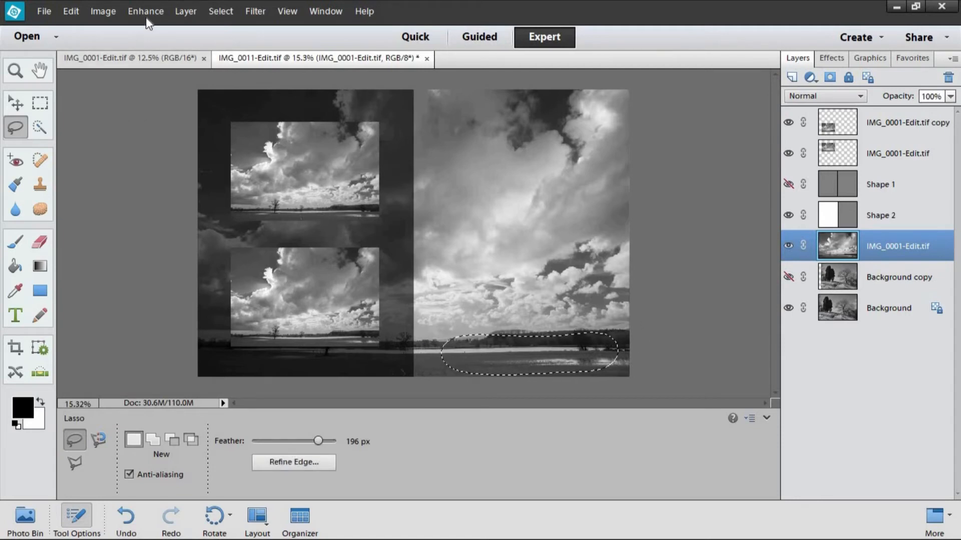
Step: Brighten the lassoed foreground land with Brightness/Contrast set to Brightness 57
left_click(145, 11)
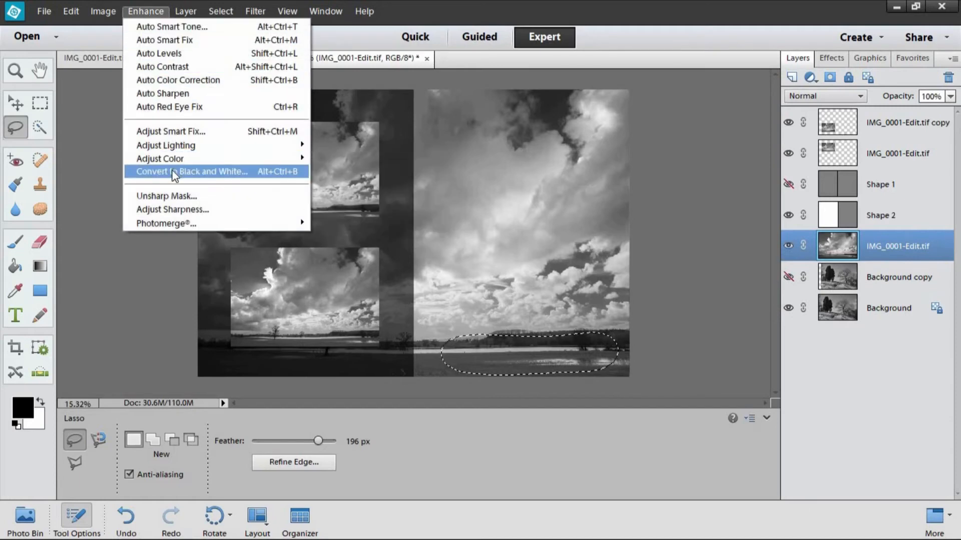
mouse_move(165, 145)
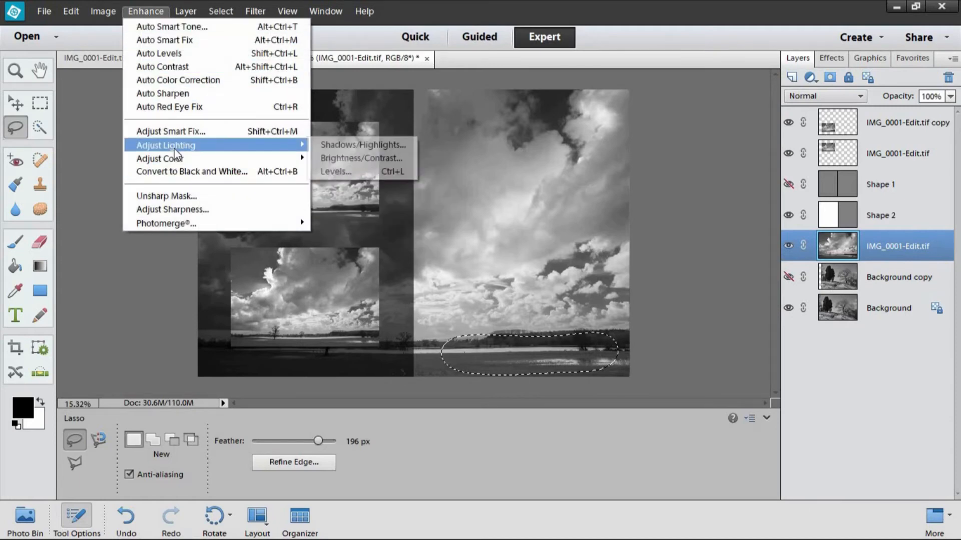
mouse_move(361, 158)
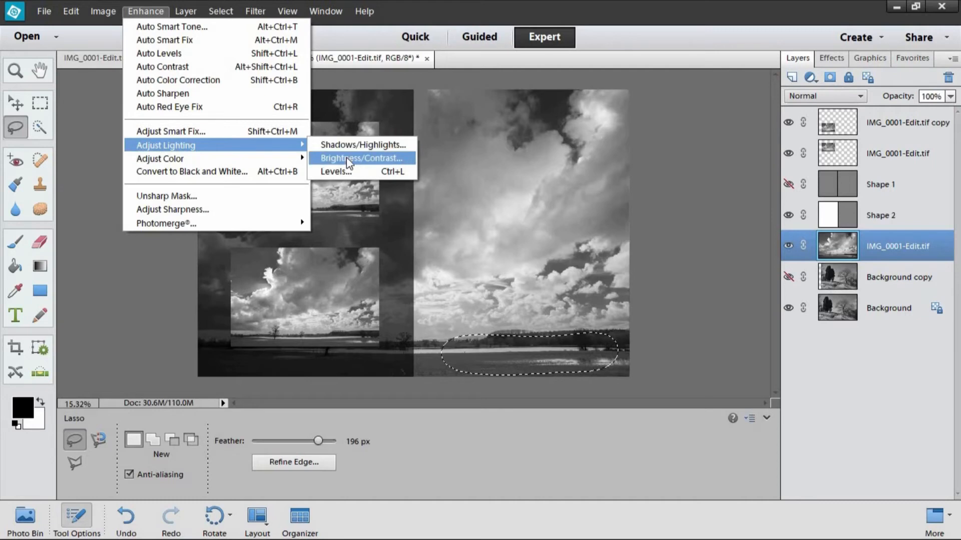
left_click(361, 158)
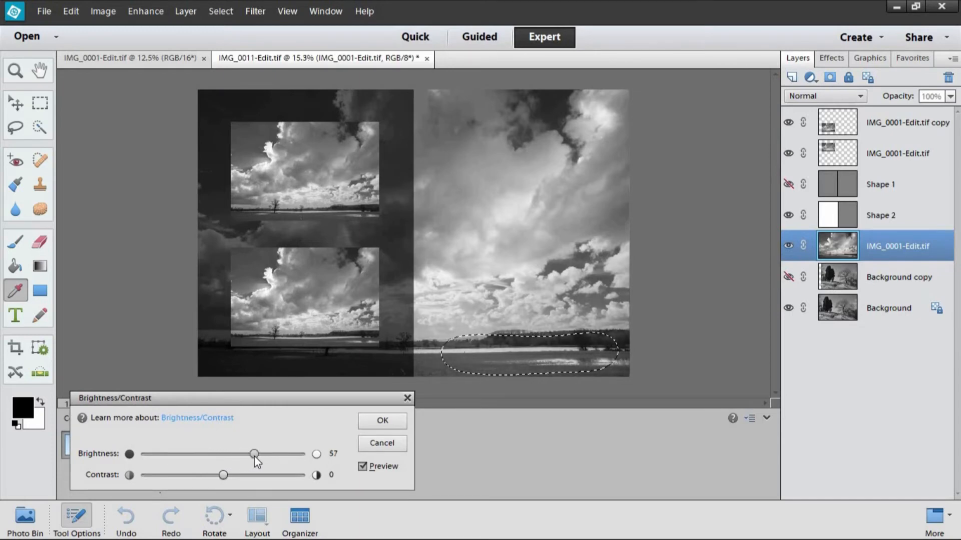
left_click(382, 422)
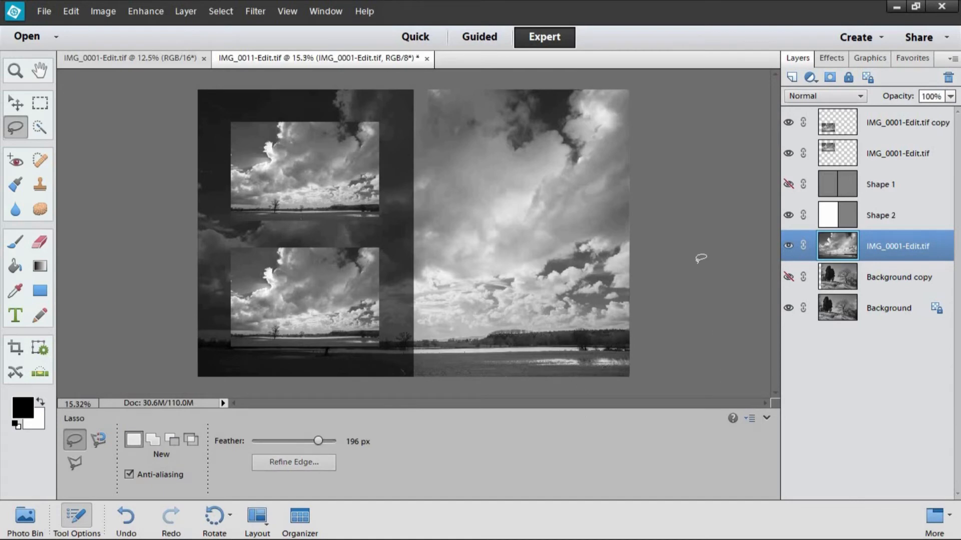
mouse_move(442, 120)
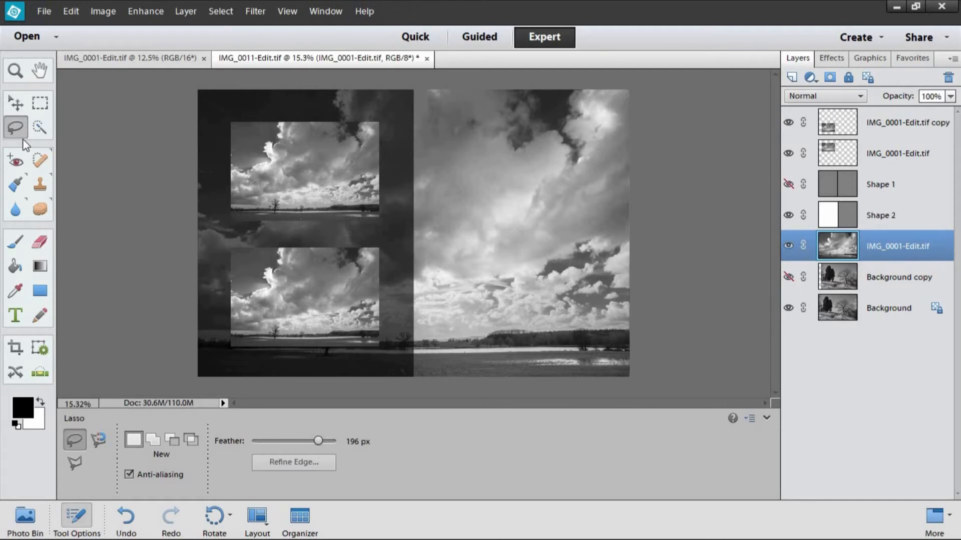
mouse_move(15, 128)
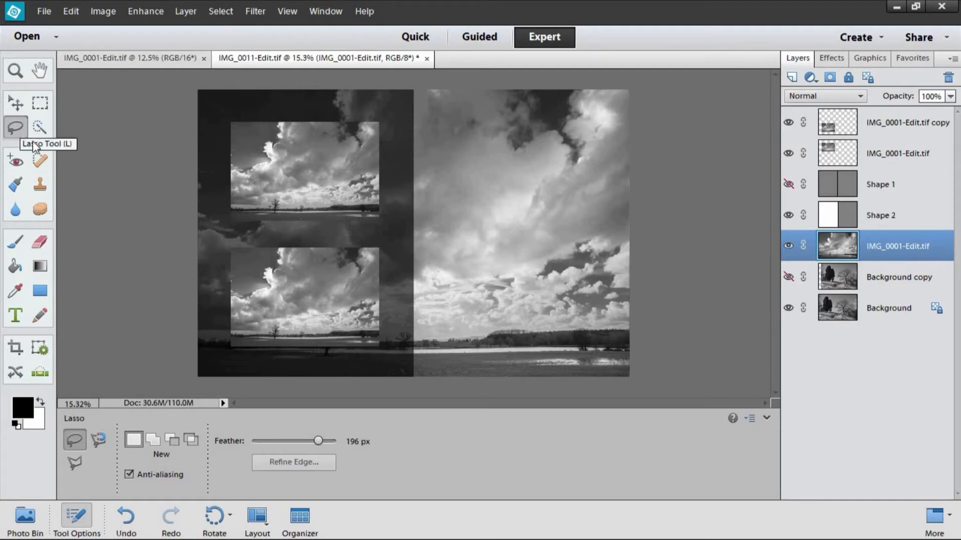
left_click(15, 347)
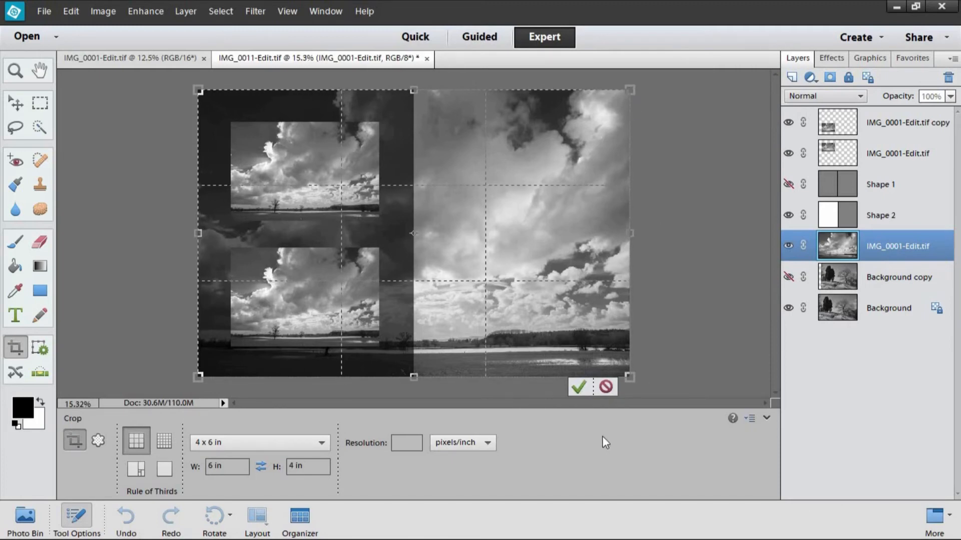
left_click(604, 386)
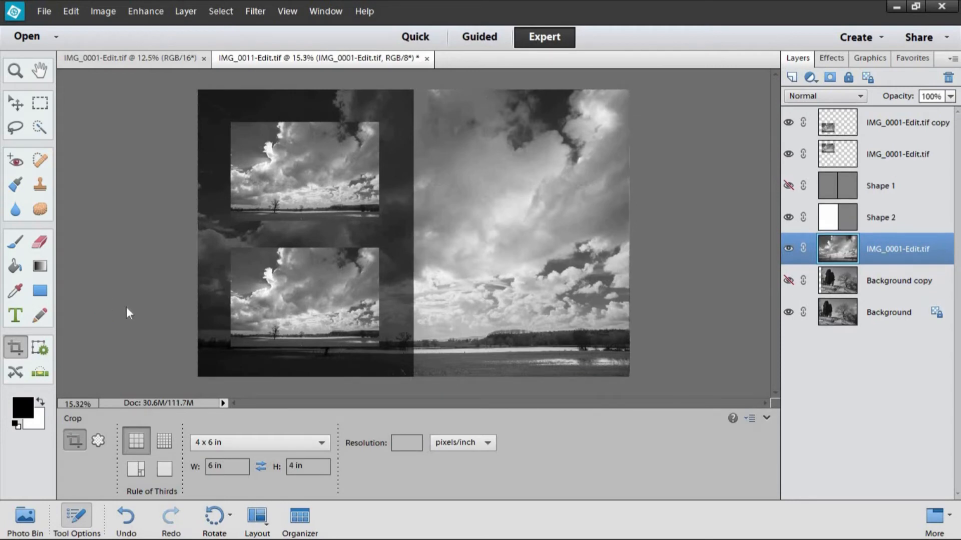
mouse_move(15, 315)
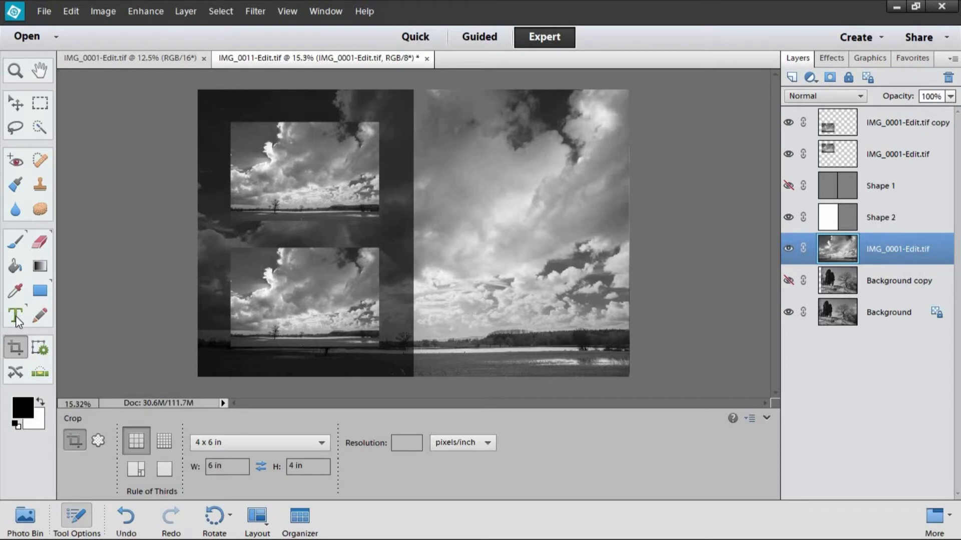
Step: Add red 70 pt Century Gothic text 'land' in the sky and pick it up with the Move tool
left_click(15, 315)
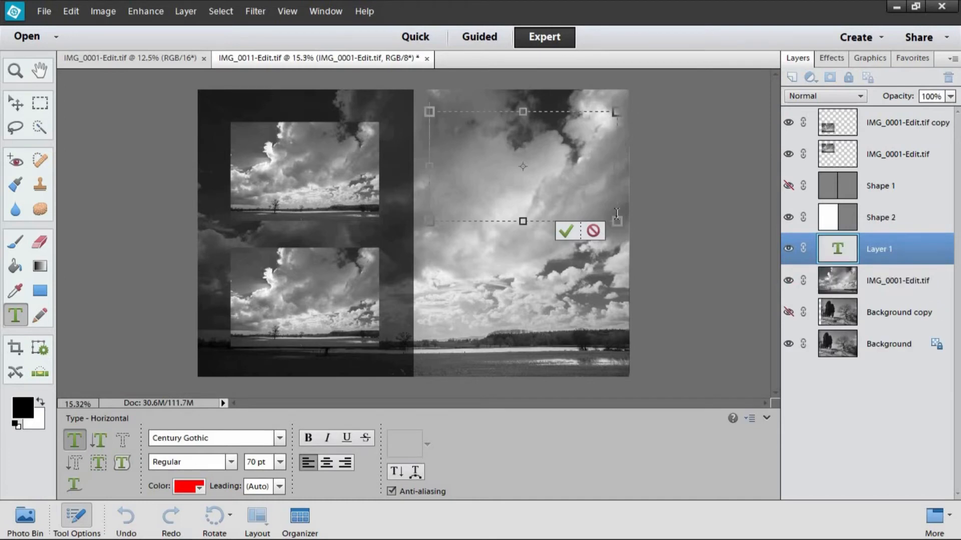
type("land")
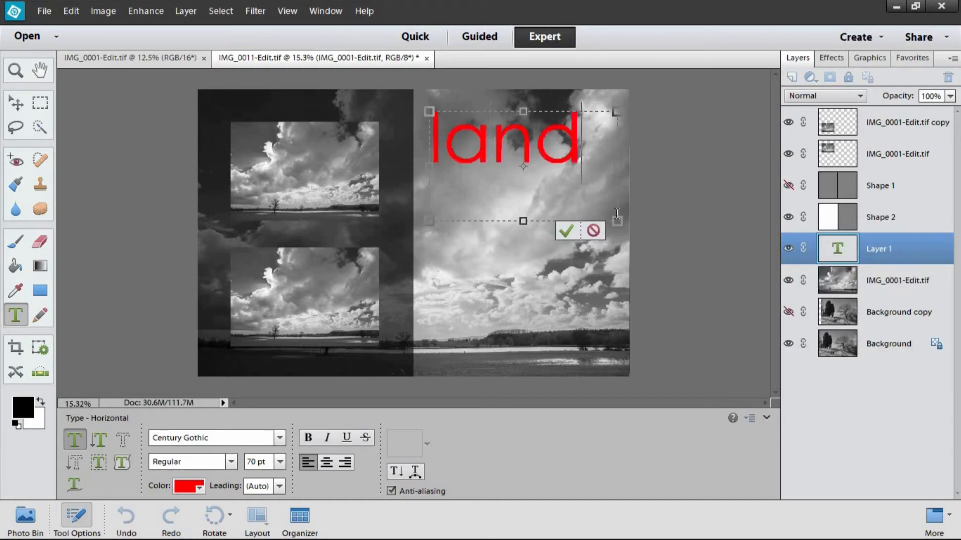
left_click(15, 102)
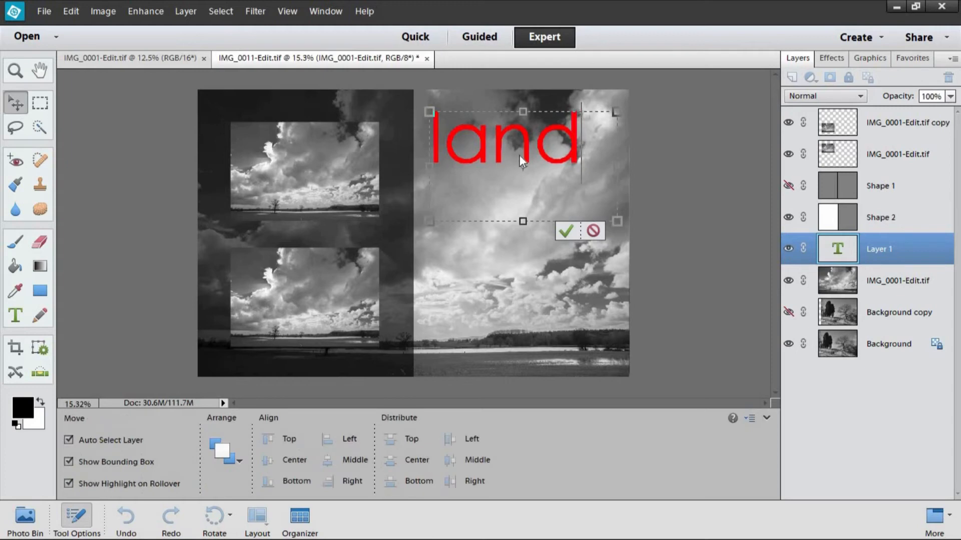
left_click(565, 231)
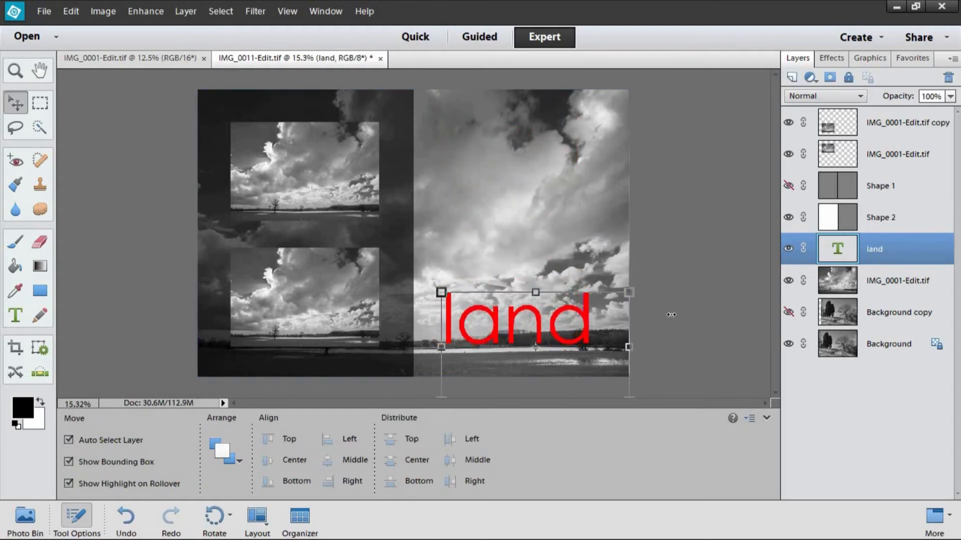
Step: Settle the 'land' text over the foreground land and deselect it
left_click(888, 343)
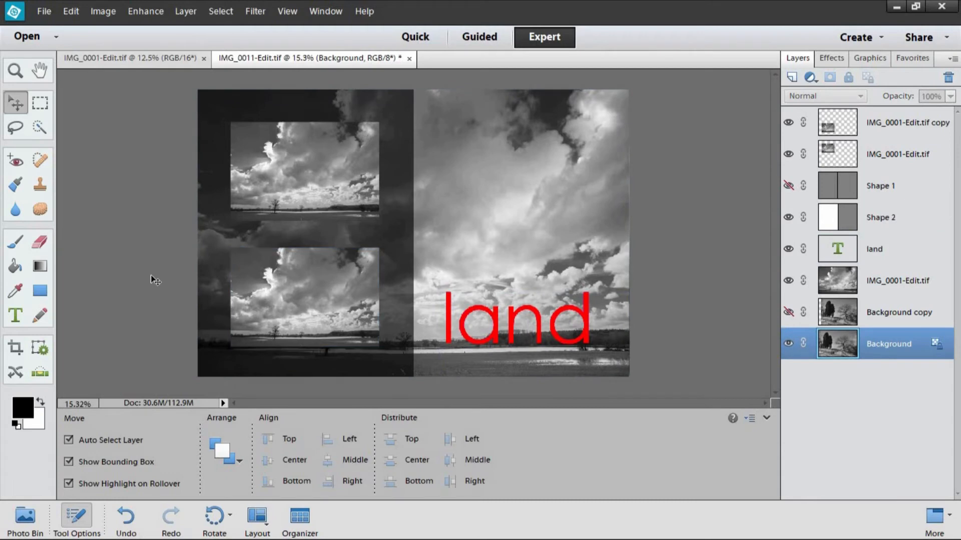
mouse_move(104, 268)
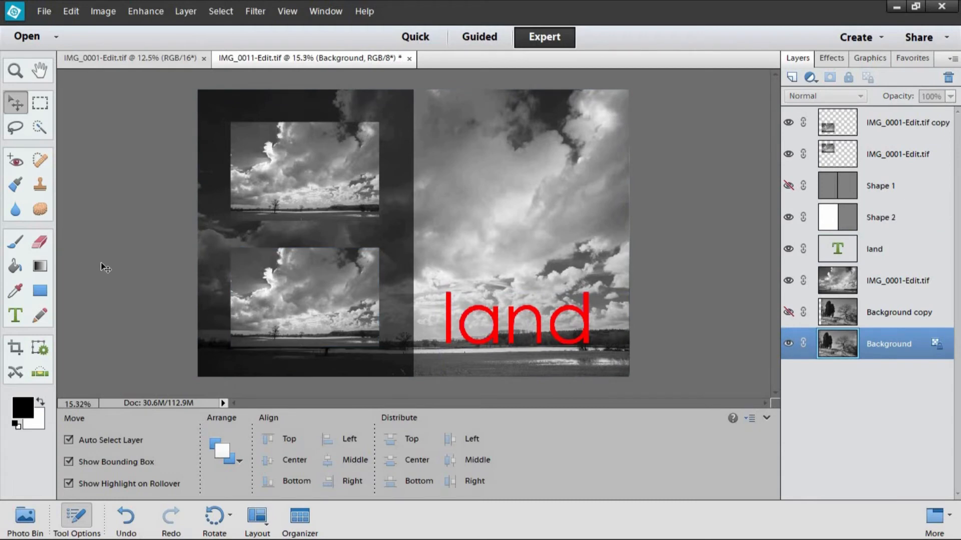
mouse_move(146, 328)
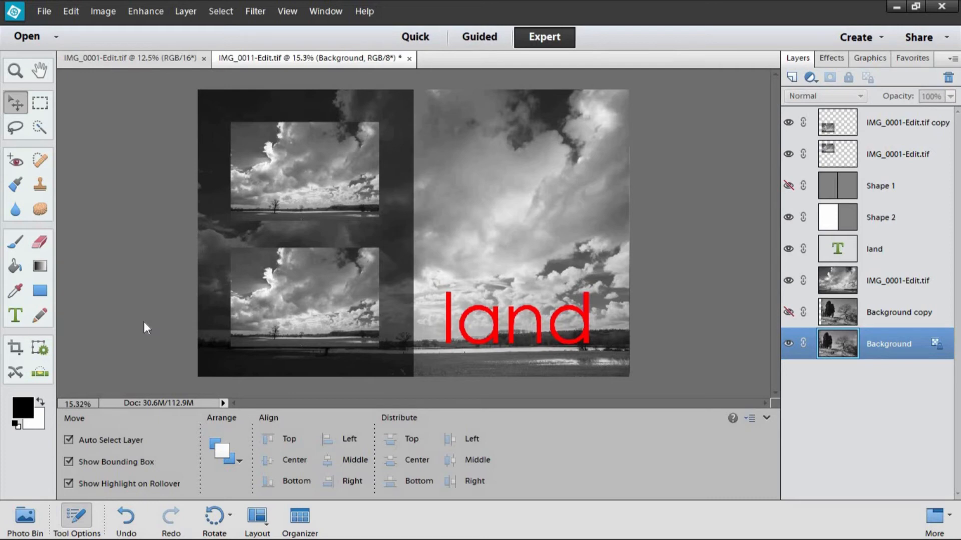
mouse_move(152, 319)
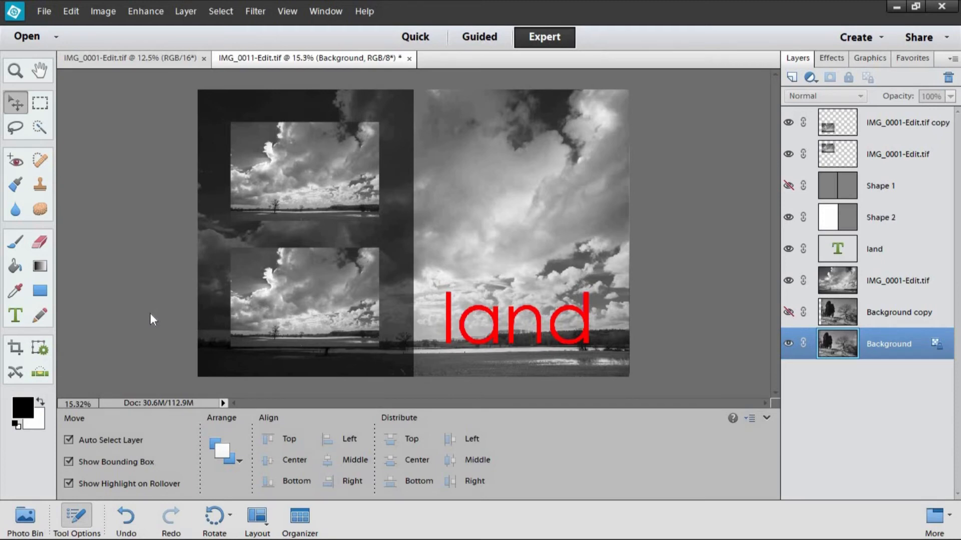
mouse_move(24, 517)
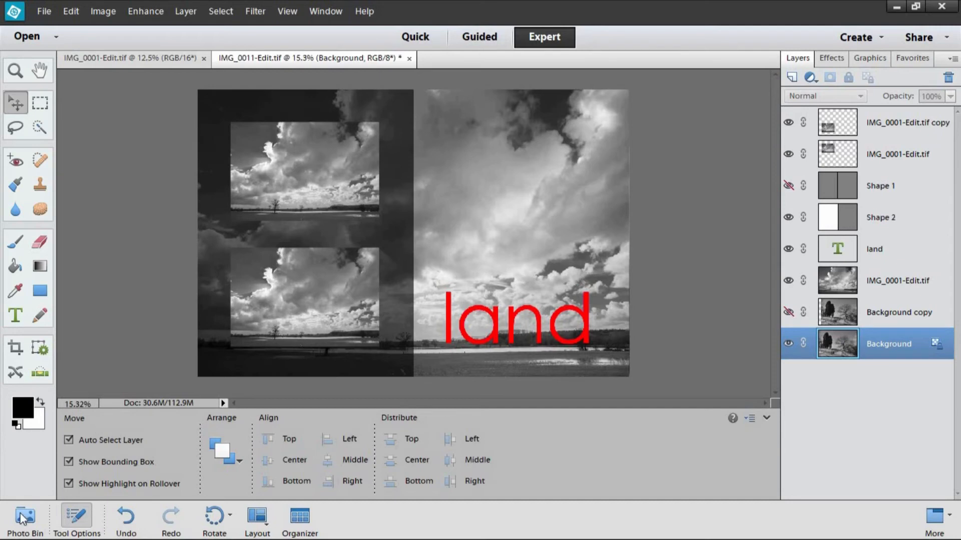
left_click(24, 517)
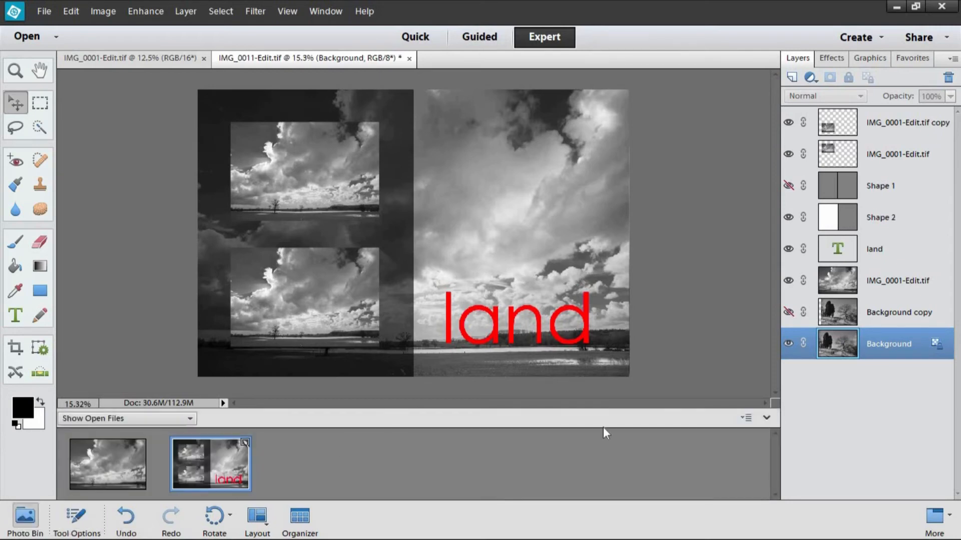
mouse_move(723, 298)
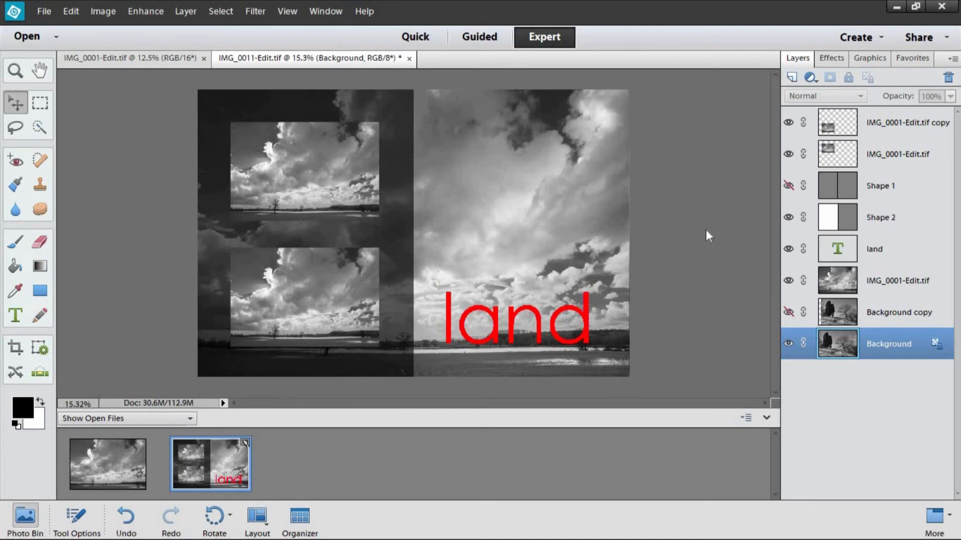
mouse_move(680, 352)
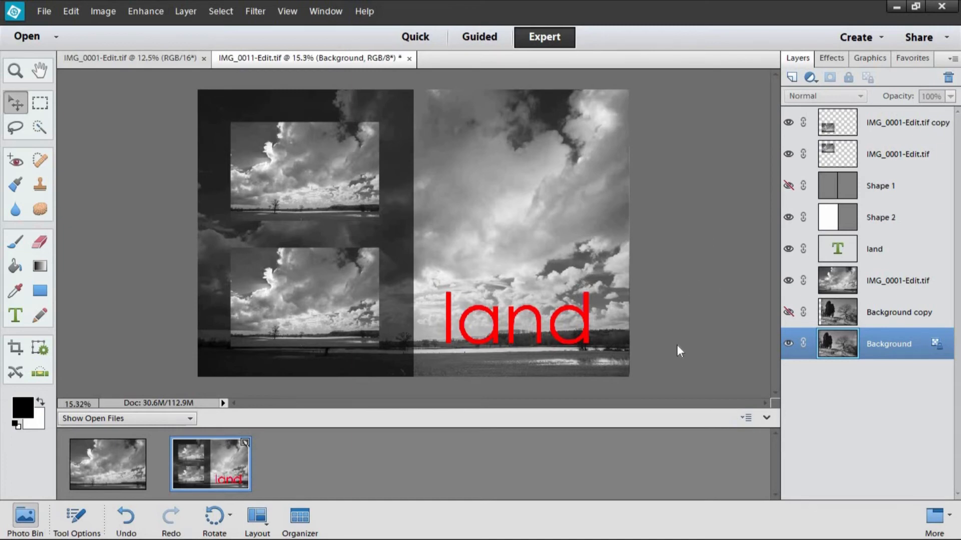
mouse_move(691, 357)
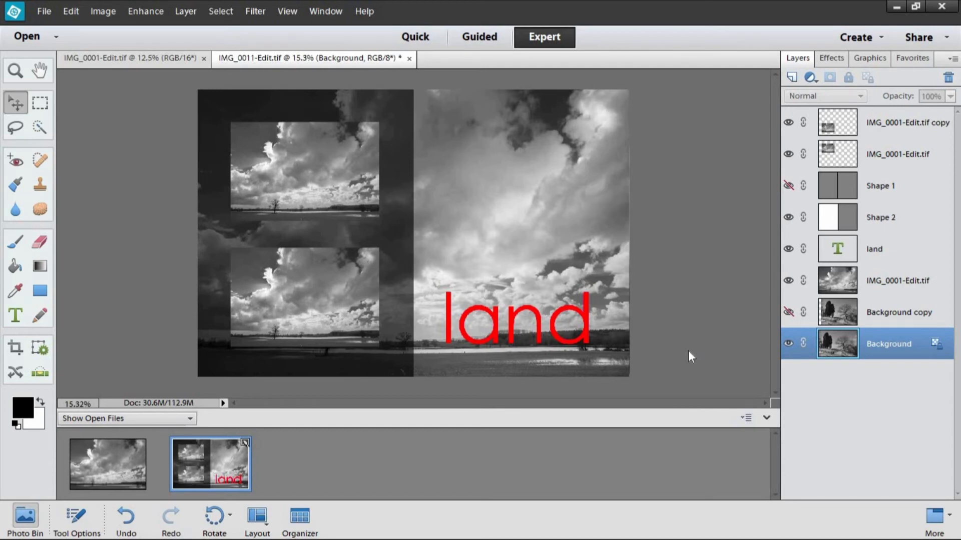
mouse_move(695, 309)
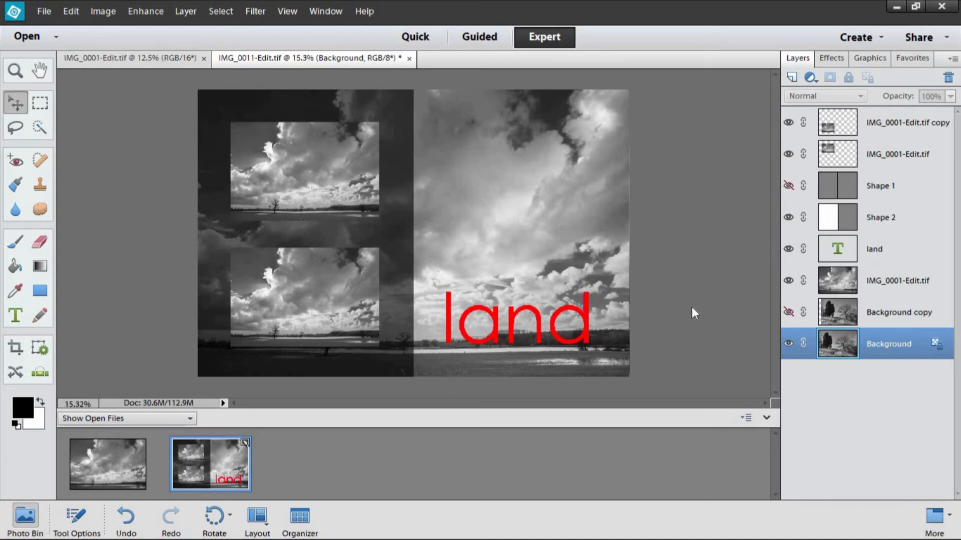
mouse_move(691, 313)
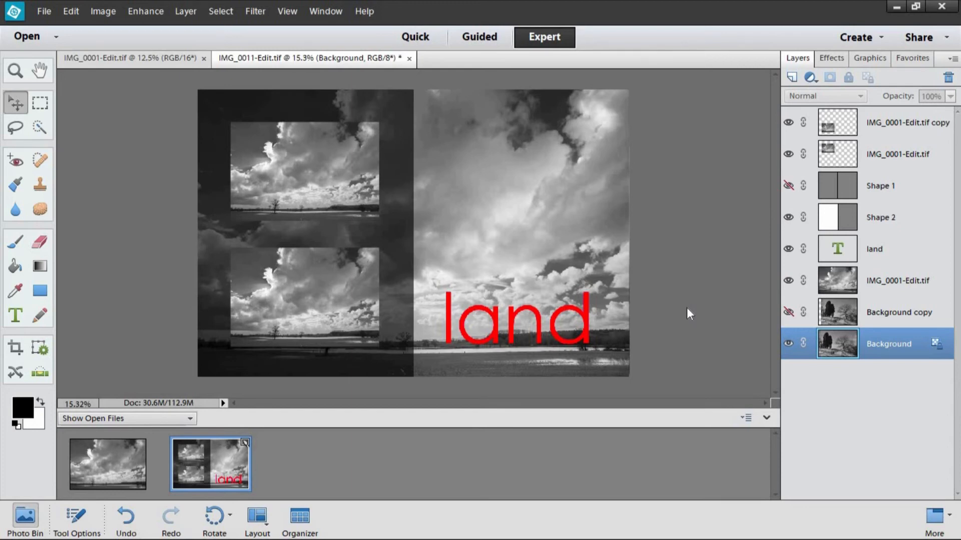
mouse_move(713, 277)
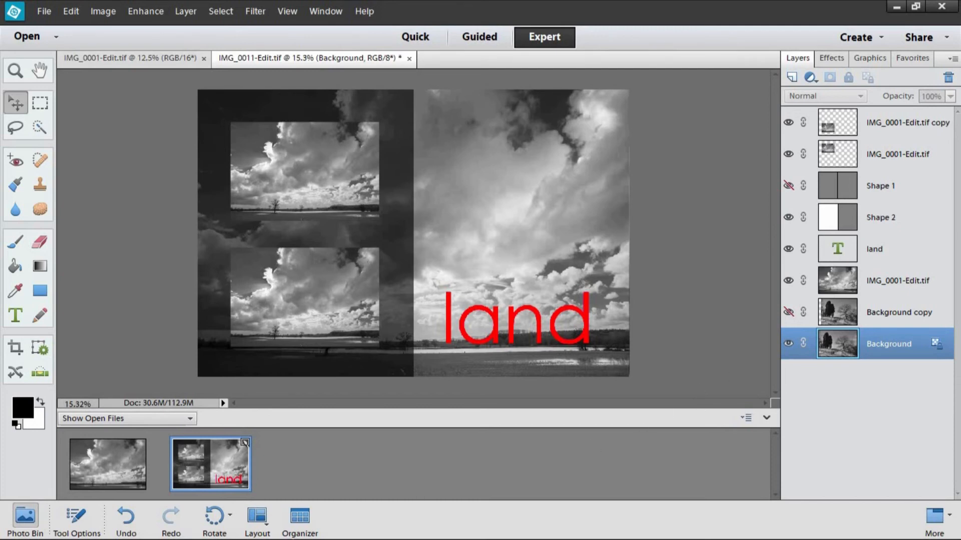
Step: Switch to the Organizer and select the first camera video clip in All Media
left_click(299, 518)
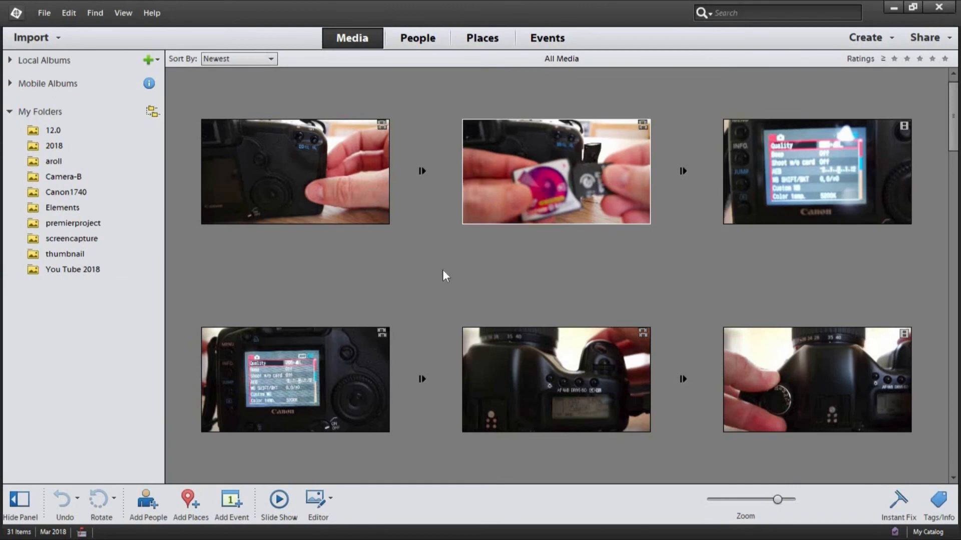
mouse_move(417, 290)
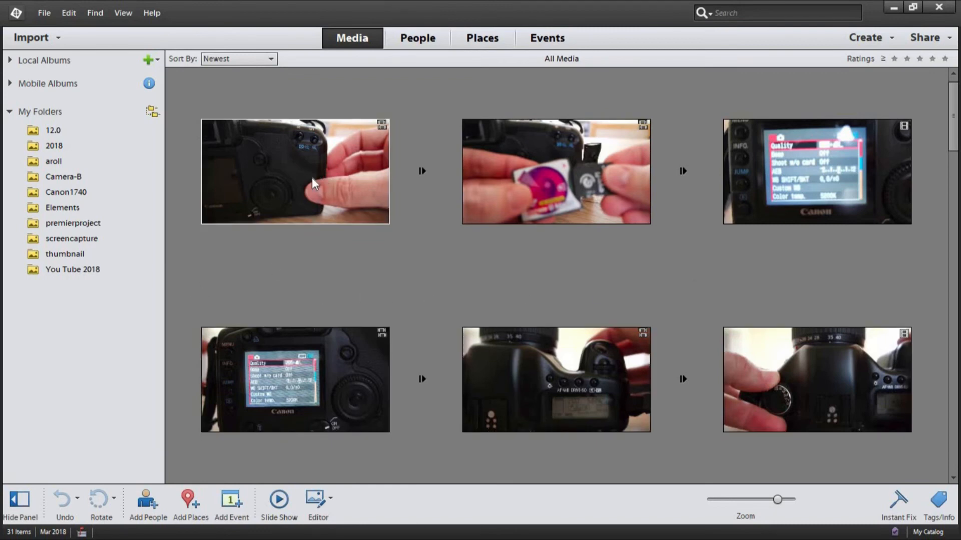
left_click(294, 171)
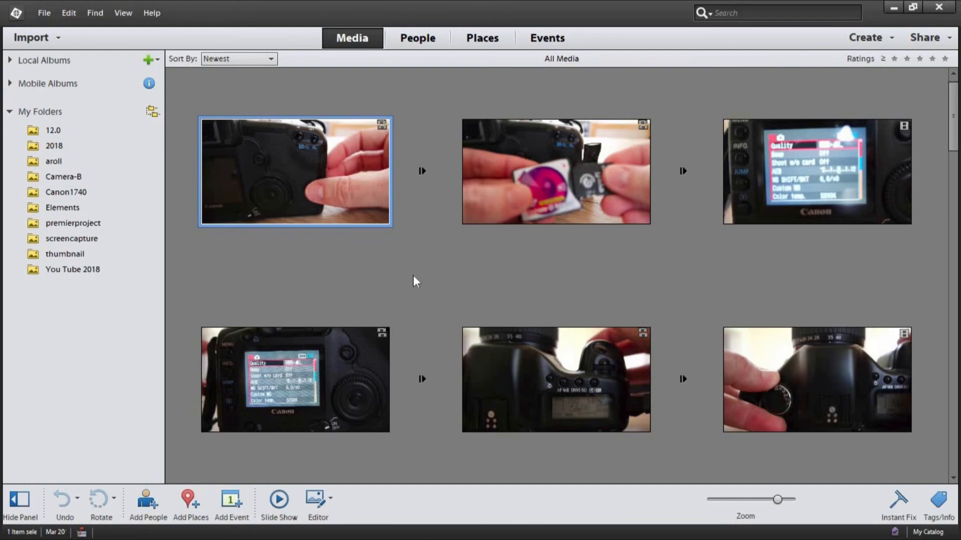
mouse_move(288, 213)
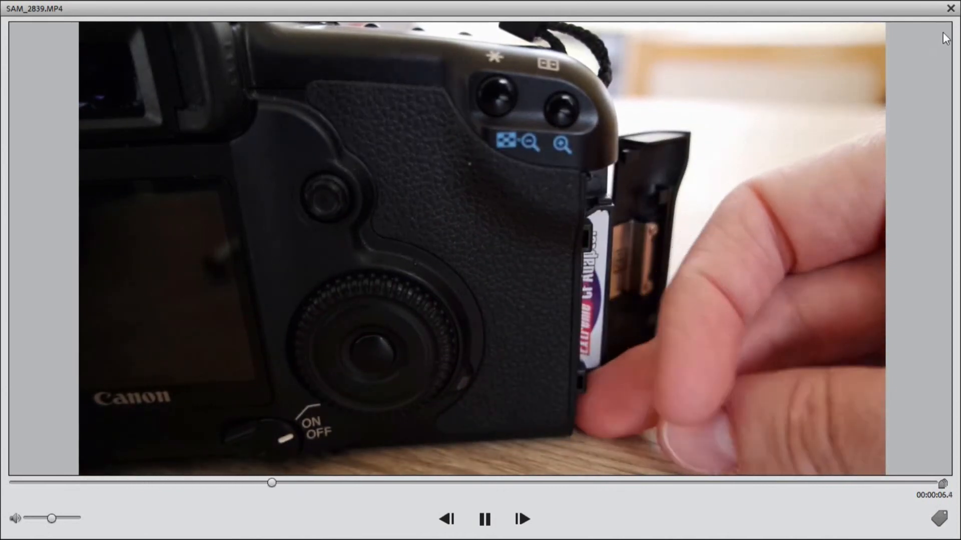
Step: Close the clip player and clear the selection in the Media grid
left_click(950, 8)
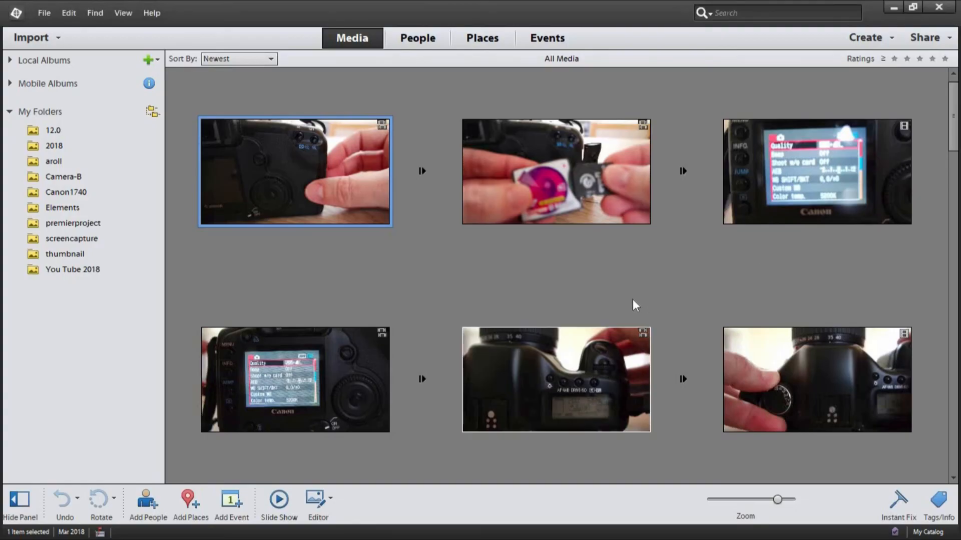
mouse_move(329, 299)
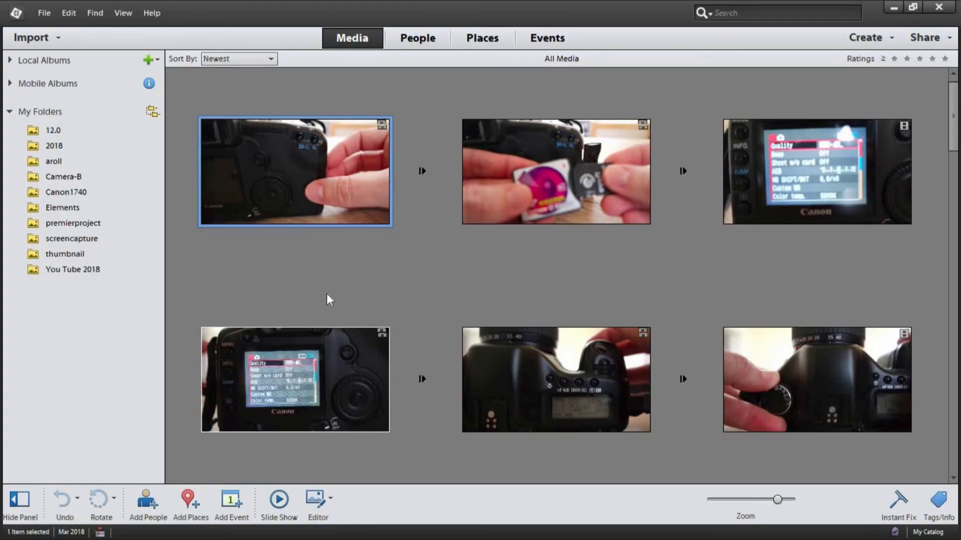
mouse_move(353, 283)
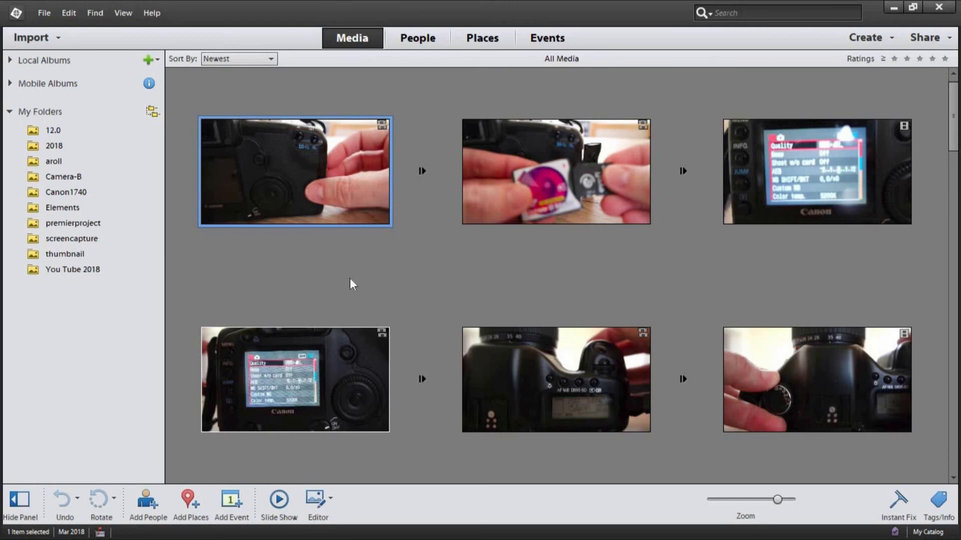
mouse_move(361, 272)
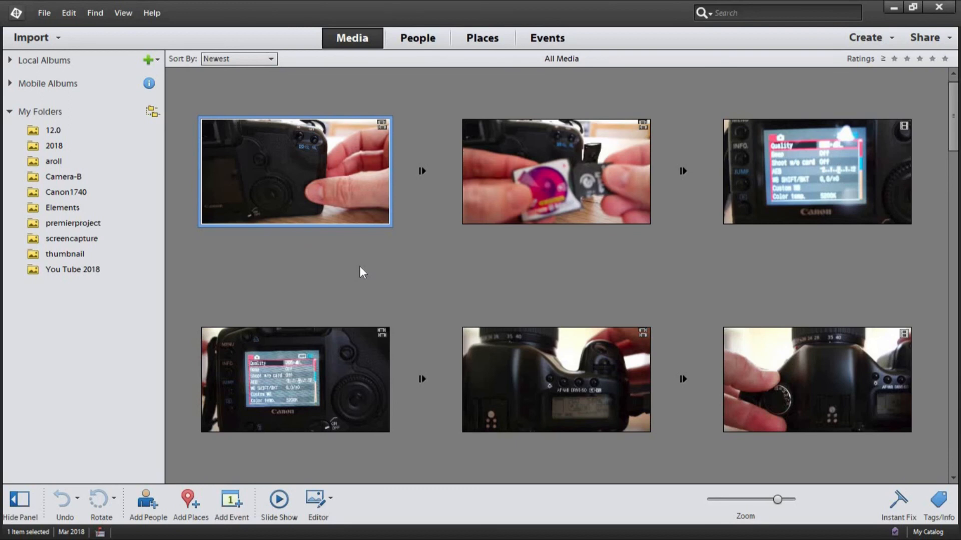
mouse_move(427, 283)
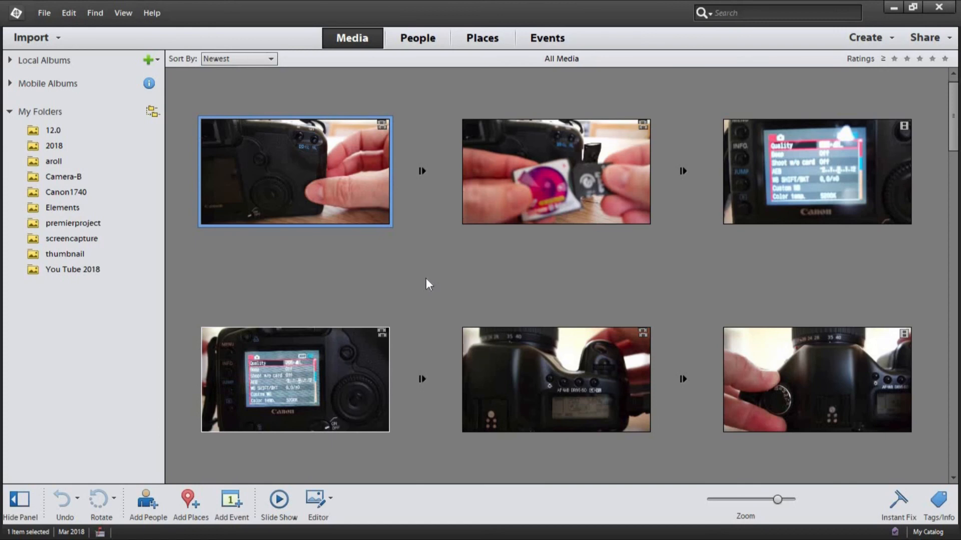
left_click(398, 294)
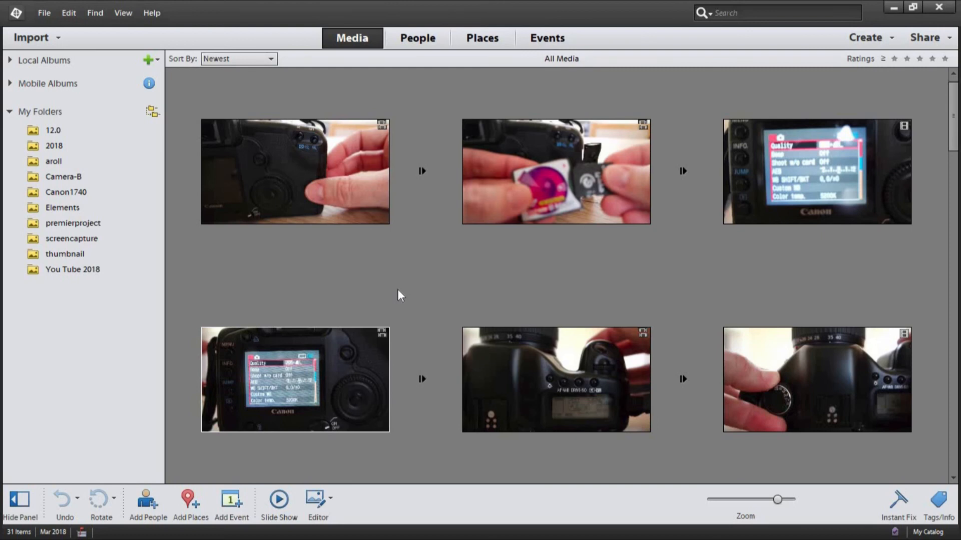
mouse_move(414, 286)
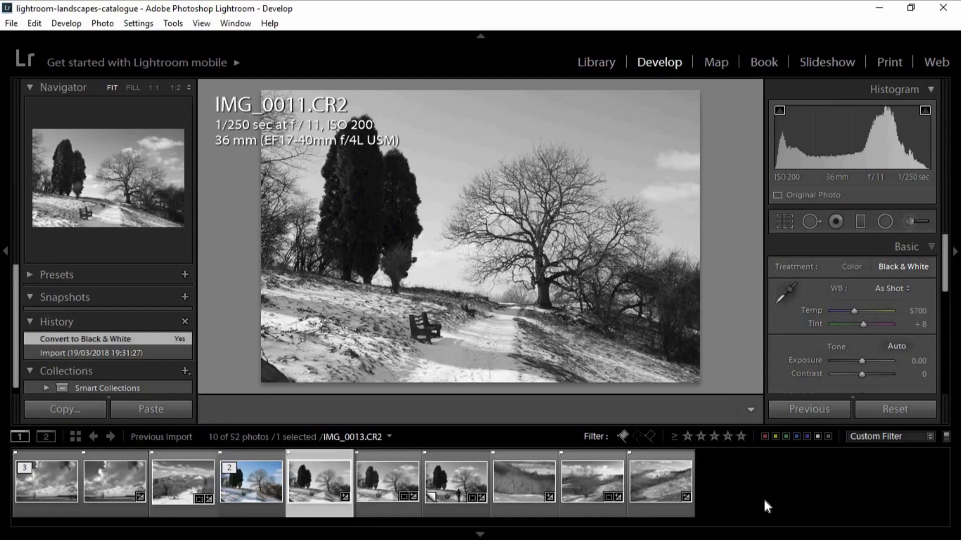
mouse_move(439, 254)
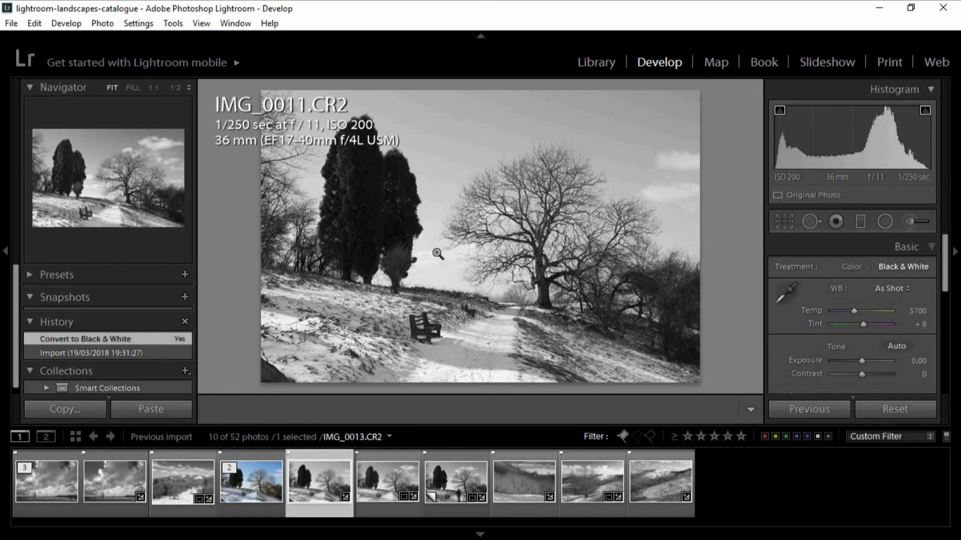
mouse_move(439, 315)
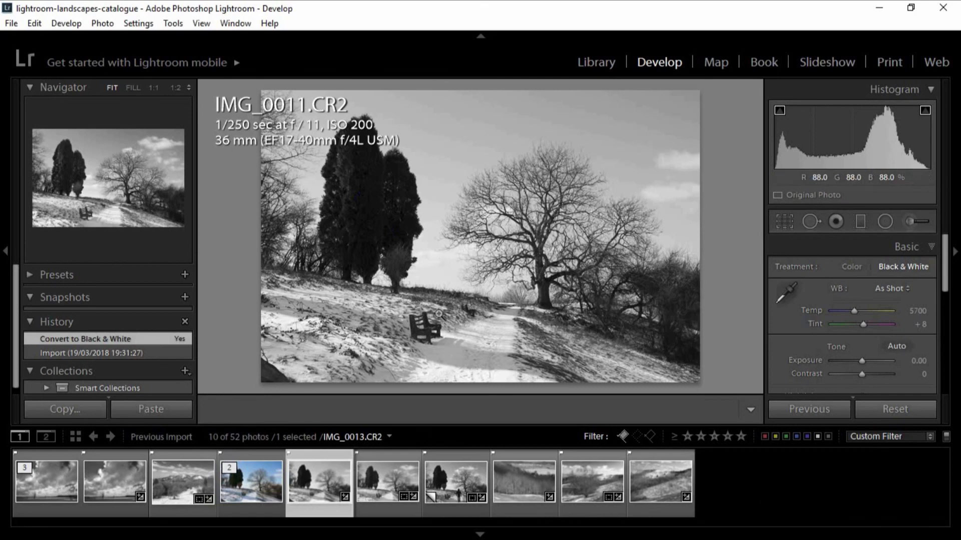
mouse_move(508, 279)
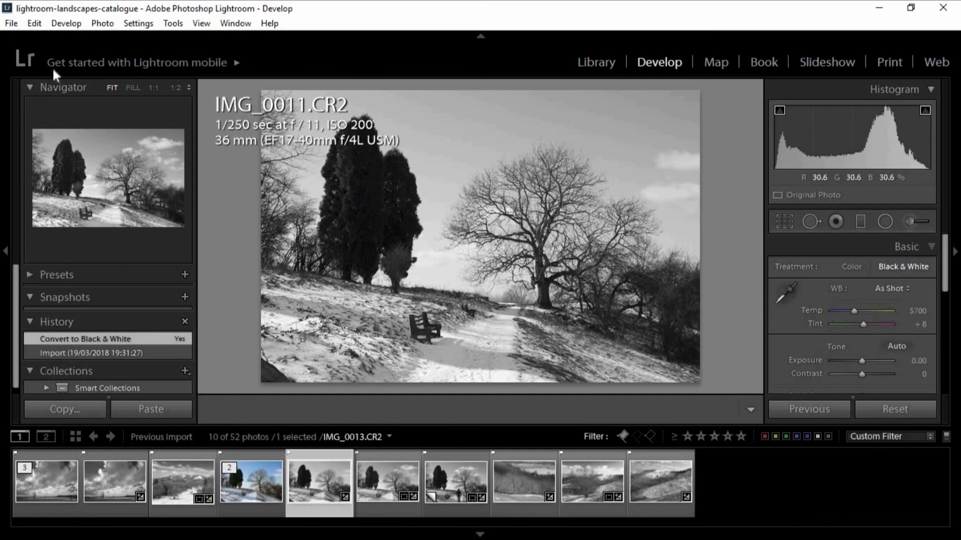
mouse_move(474, 275)
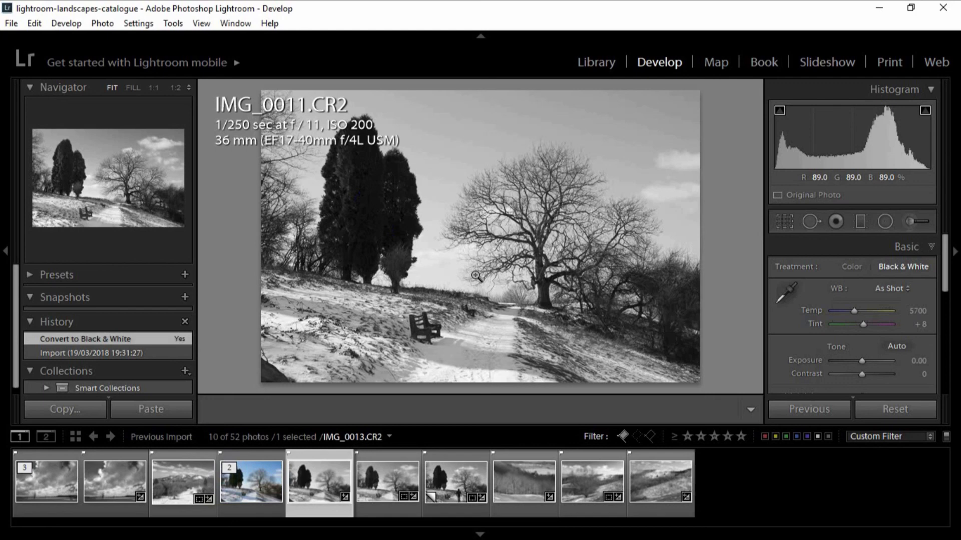
mouse_move(650, 399)
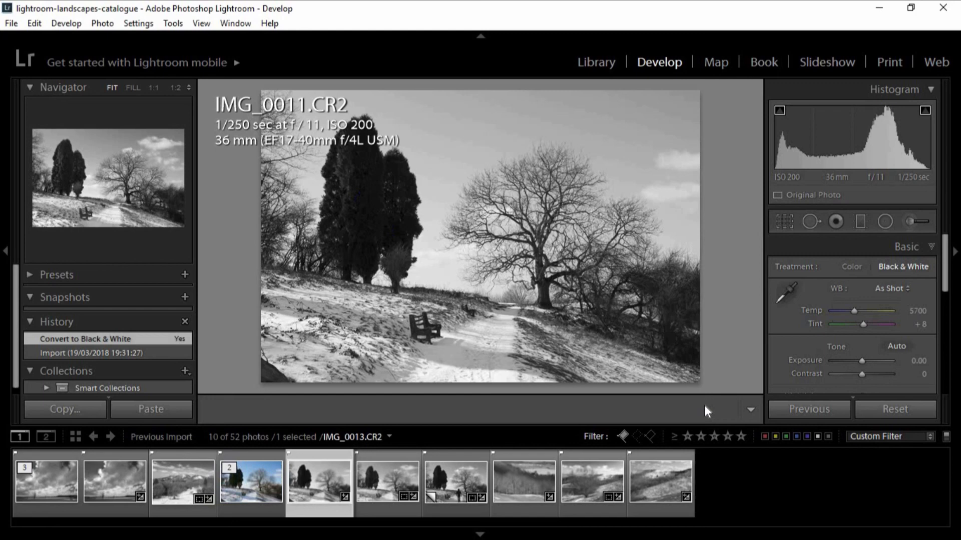
mouse_move(718, 320)
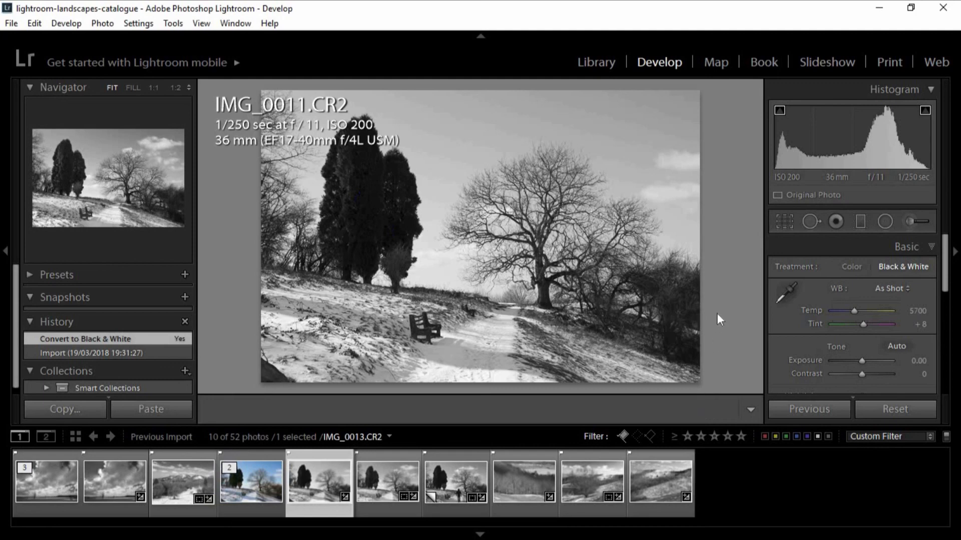
mouse_move(238, 280)
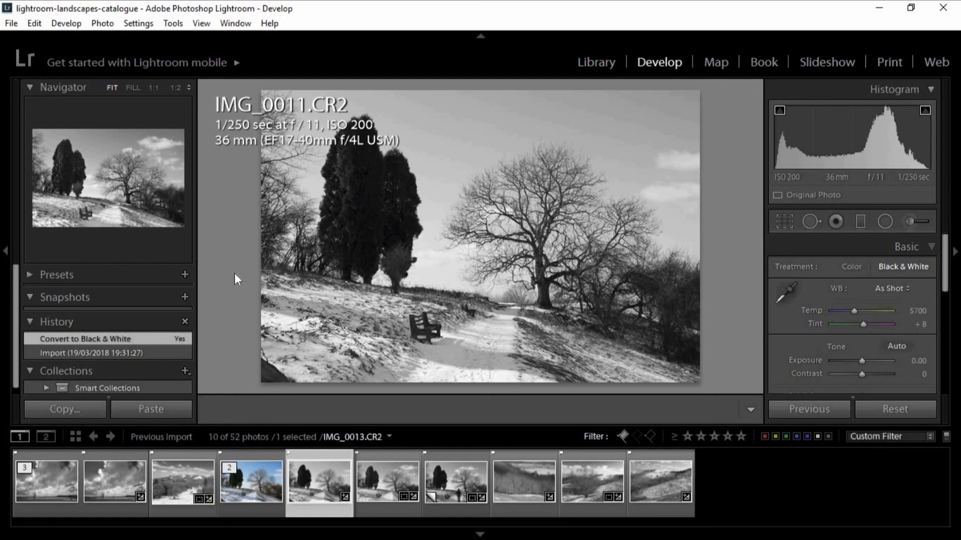
mouse_move(251, 376)
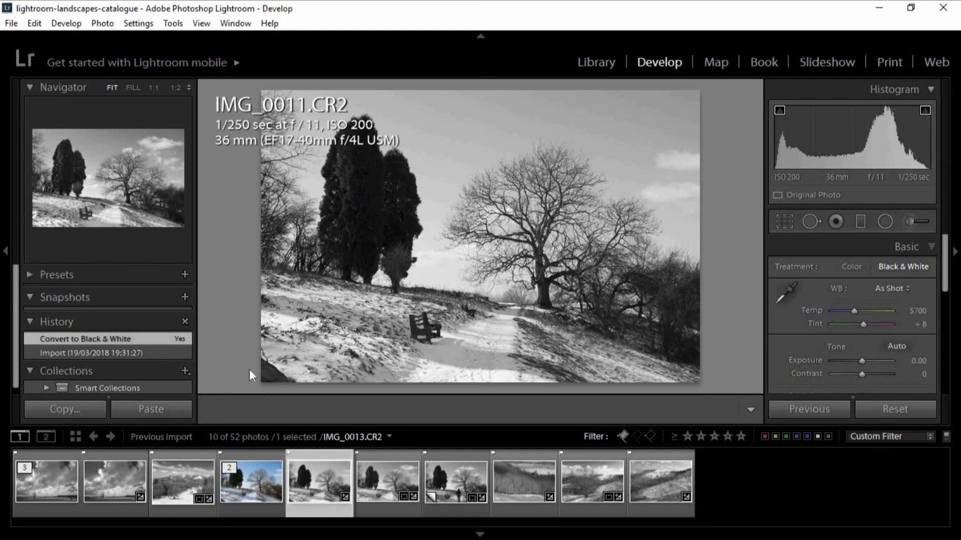
mouse_move(824, 504)
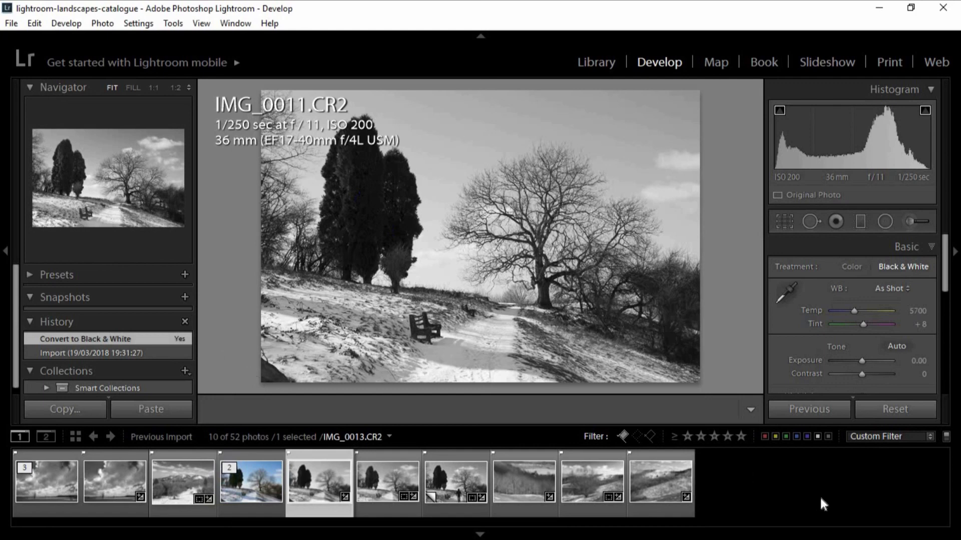